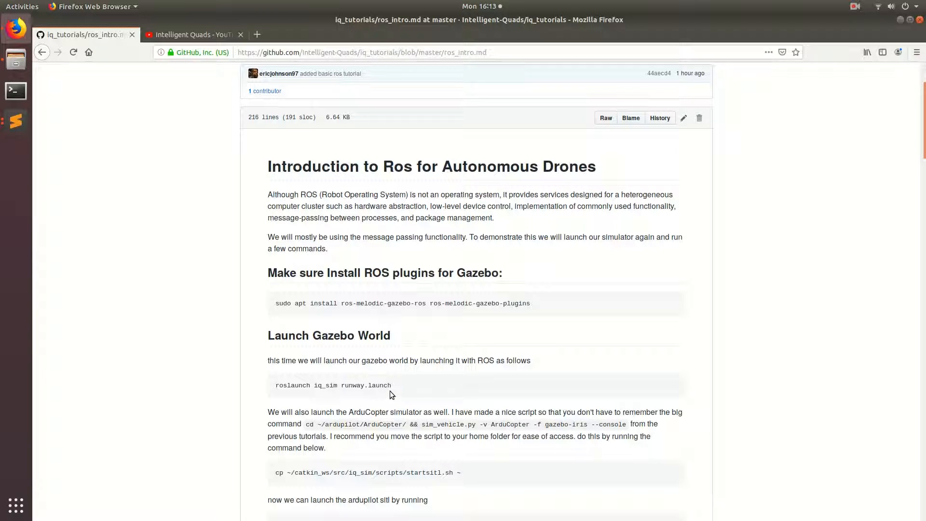
pyautogui.moveTo(384, 385)
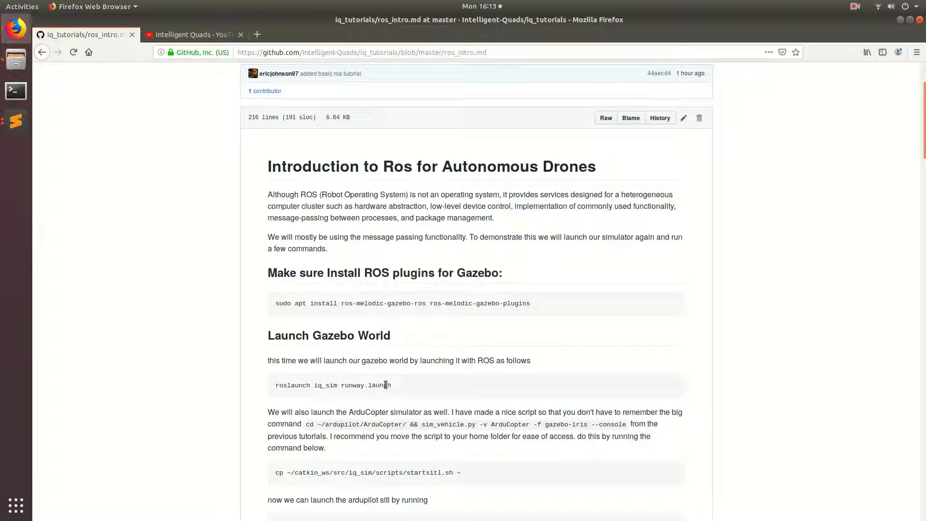
pyautogui.moveTo(348, 317)
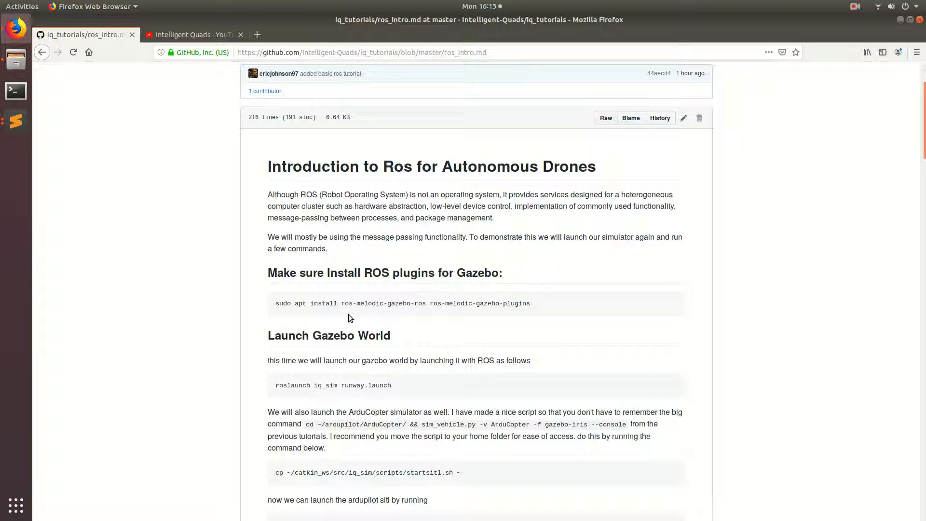
pyautogui.moveTo(417, 275)
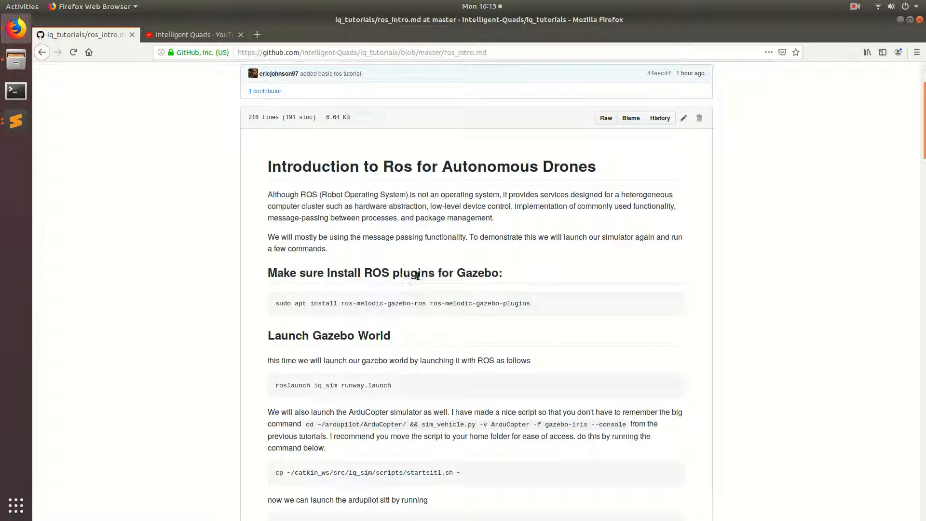
pyautogui.moveTo(430, 290)
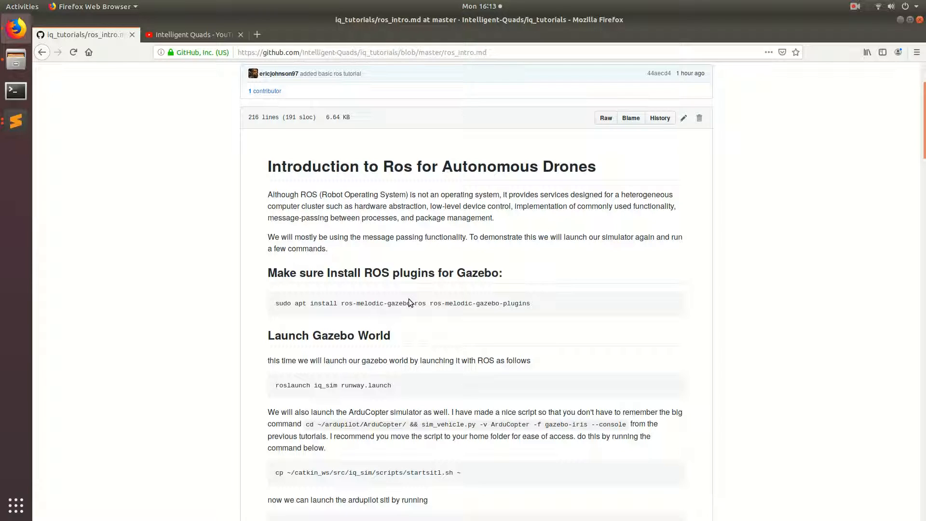
pyautogui.moveTo(394, 273)
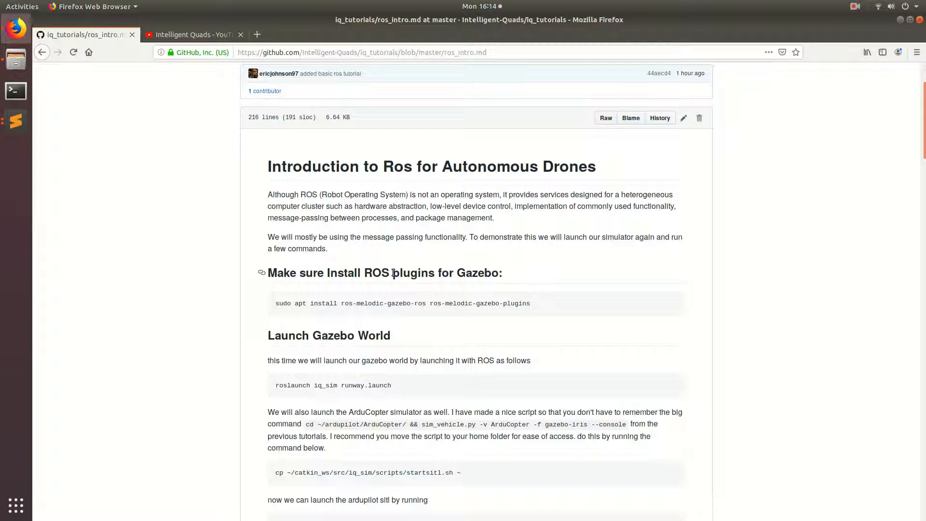
# - Run the sudo apt install for the two Gazebo ROS plugin packages, confirming both are already newest
pyautogui.tripleClick(401, 302)
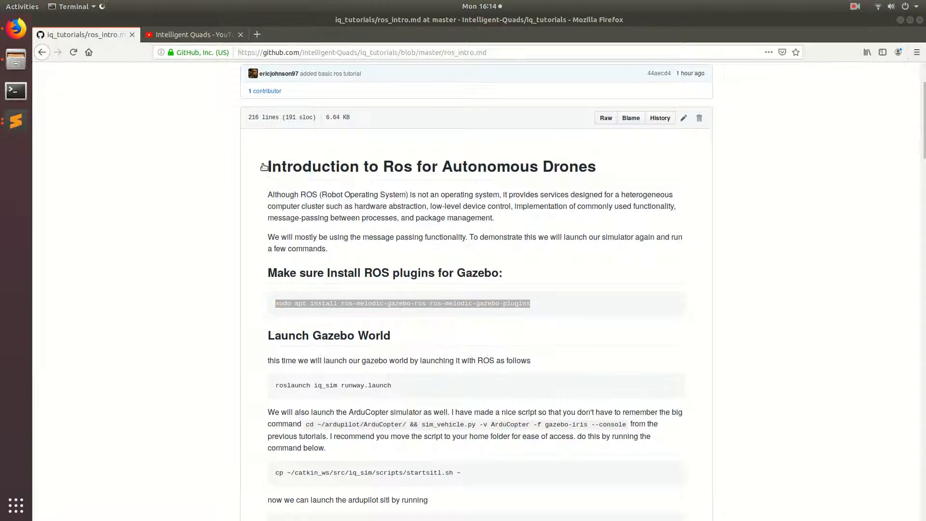
pyautogui.click(14, 90)
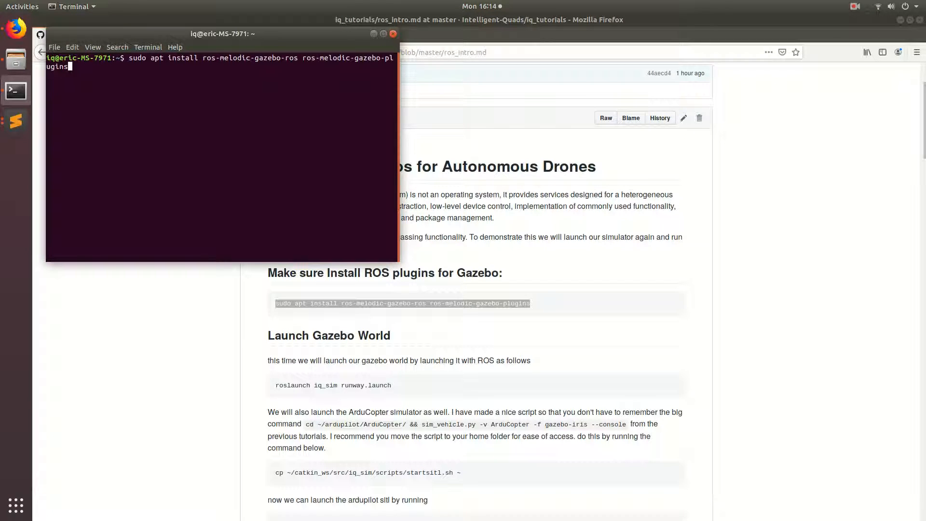
pyautogui.press('Return')
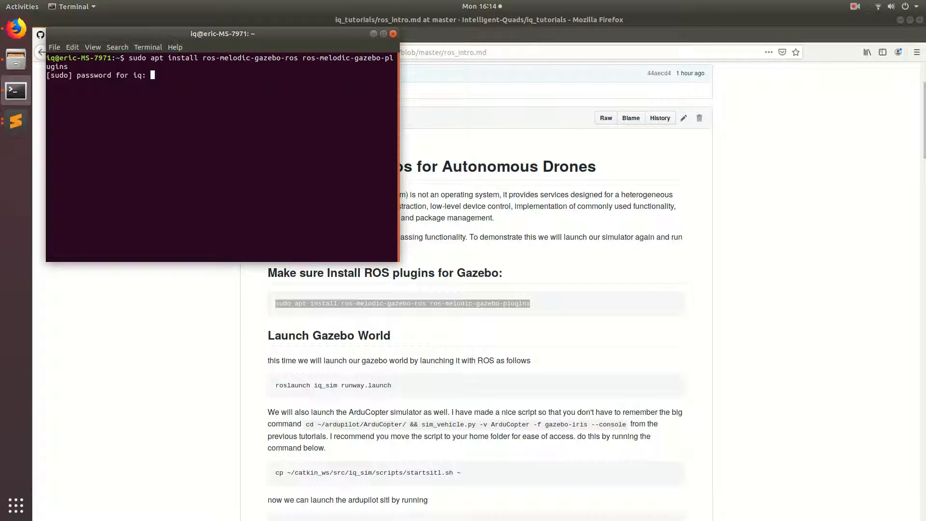
pyautogui.press('Return')
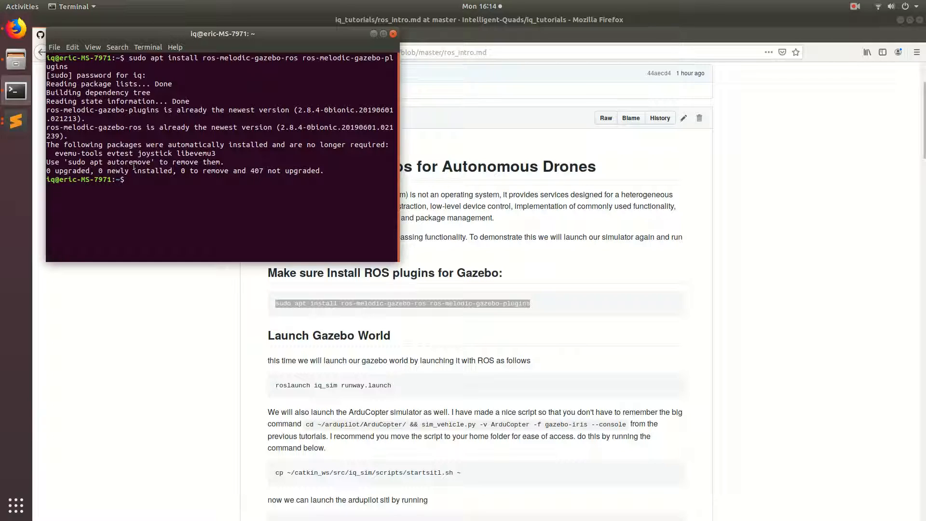
pyautogui.moveTo(439, 247)
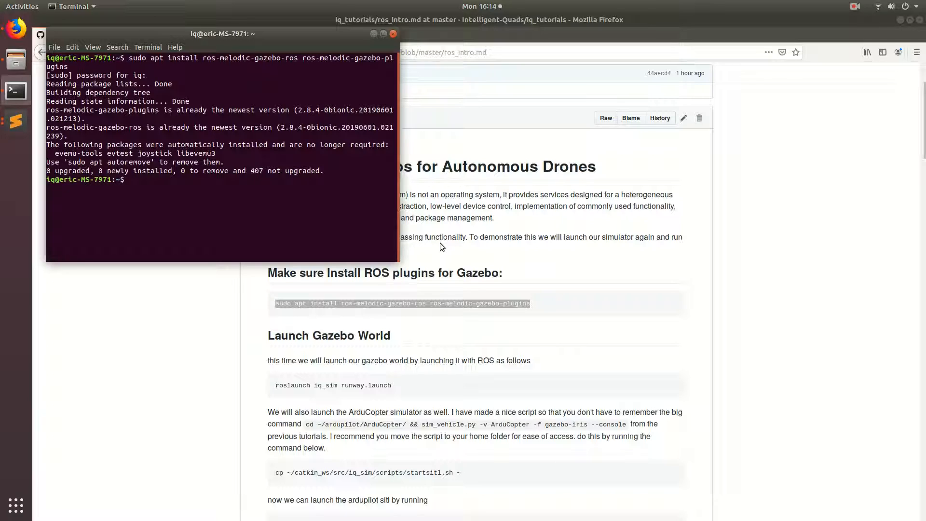
pyautogui.moveTo(469, 478)
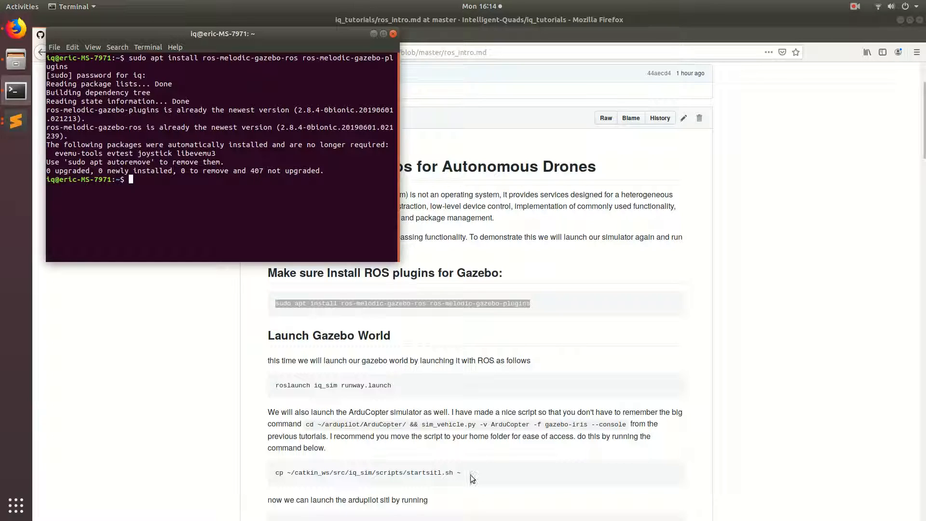
pyautogui.moveTo(396, 412)
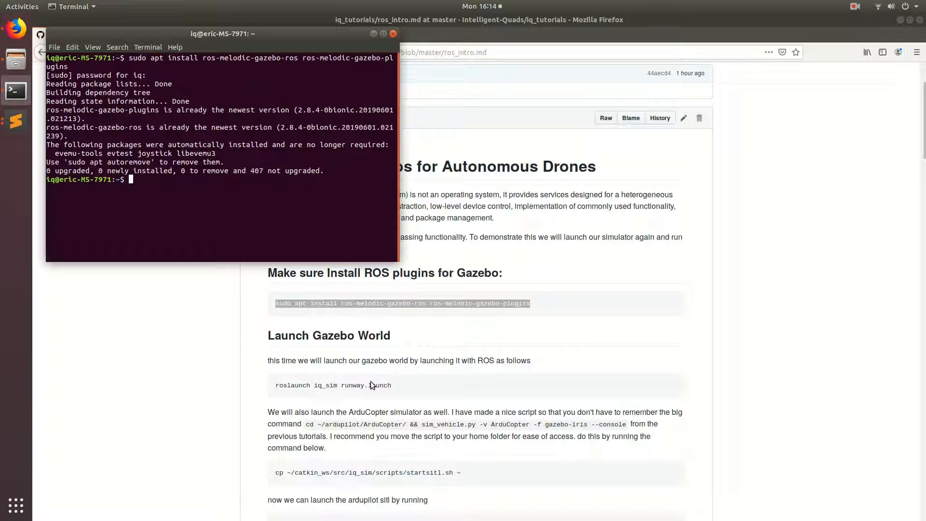
pyautogui.moveTo(269, 218)
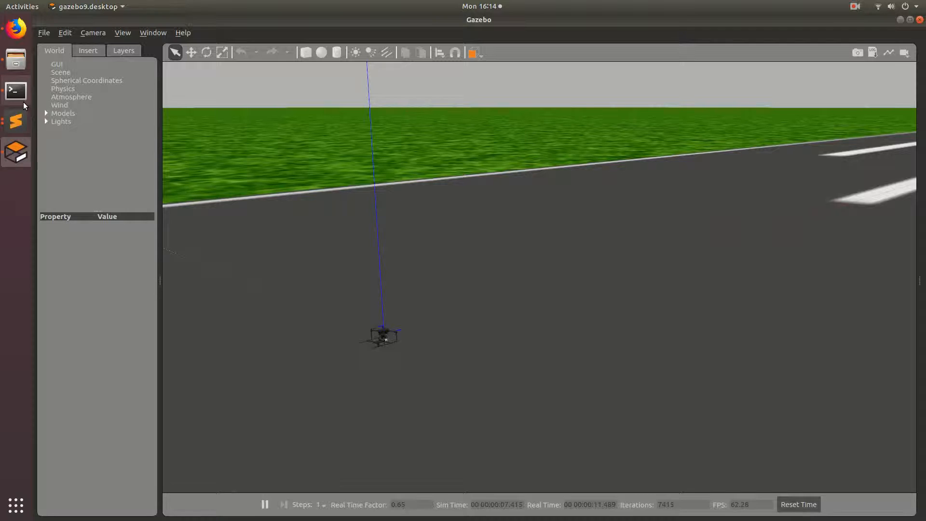
# - Return to the Firefox tutorial and scroll to the SITL startup steps
pyautogui.click(16, 91)
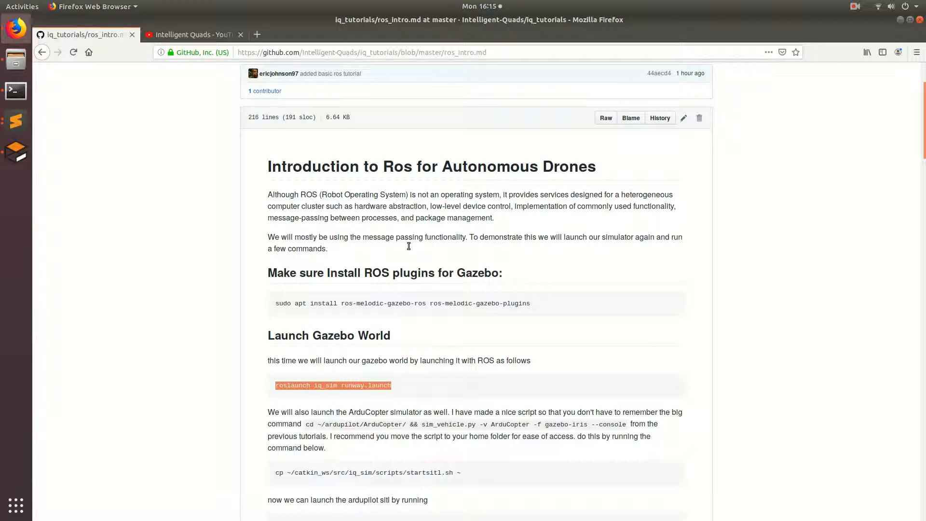
pyautogui.scroll(-3)
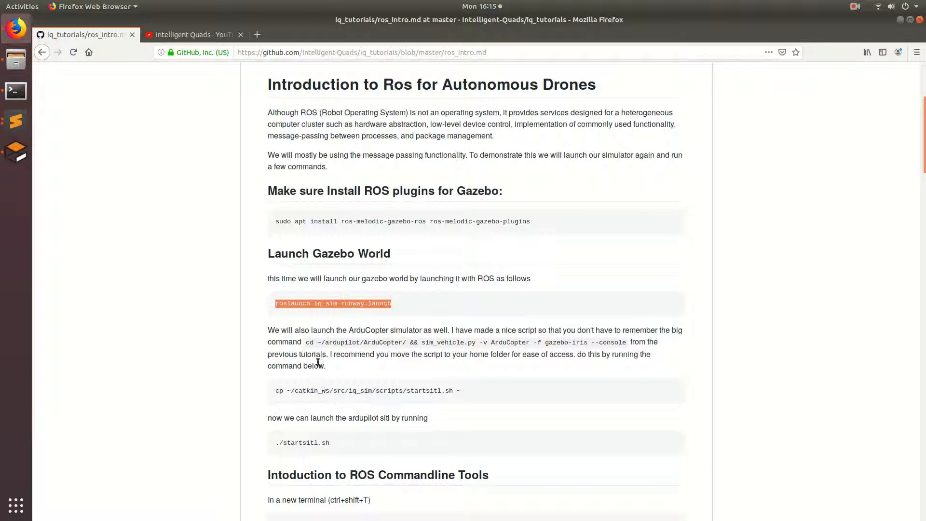
pyautogui.moveTo(289, 408)
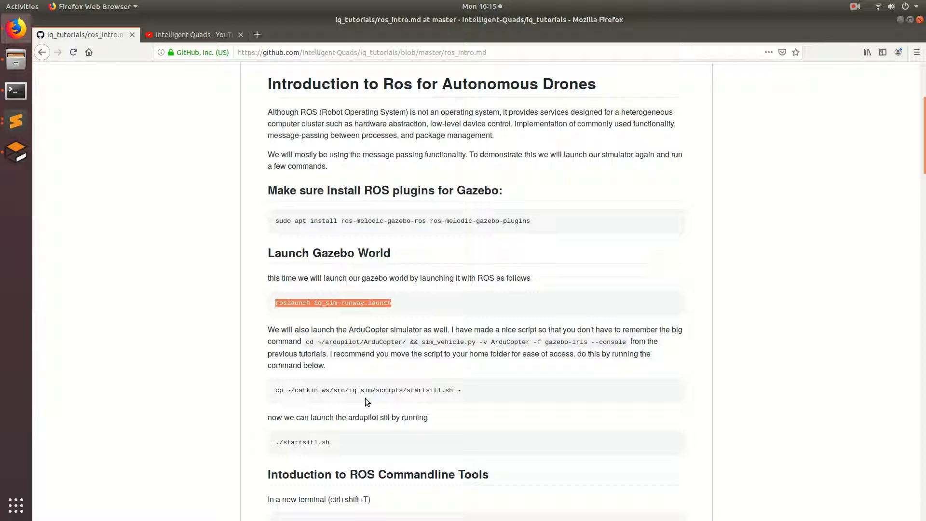
pyautogui.moveTo(555, 517)
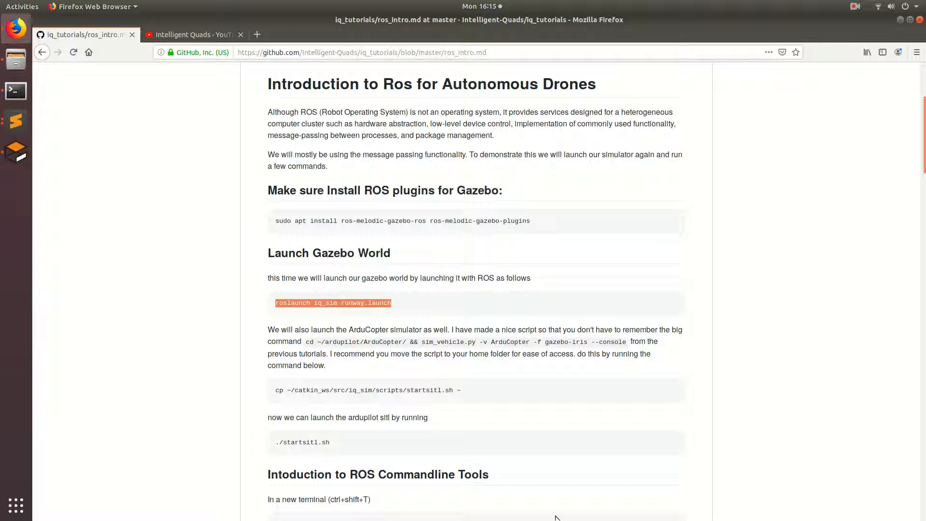
pyautogui.moveTo(314, 341)
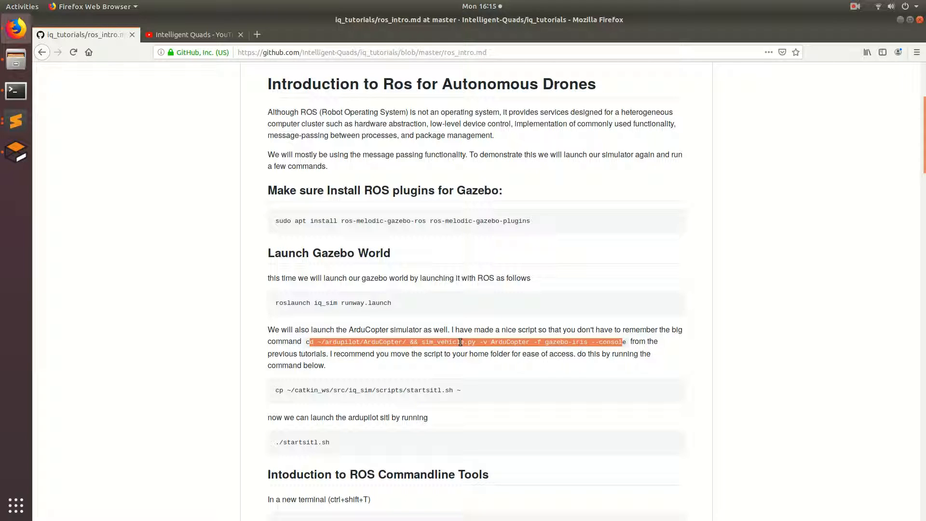
pyautogui.moveTo(302, 443)
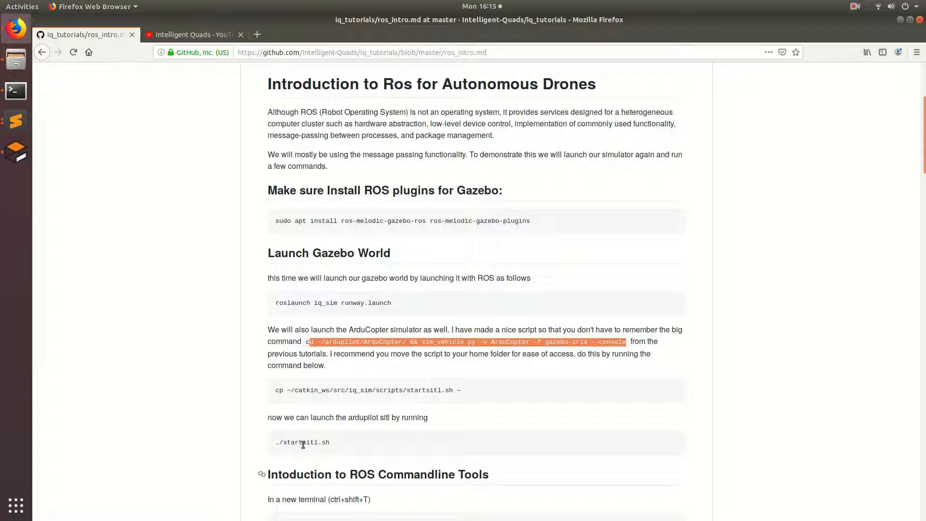
pyautogui.moveTo(322, 412)
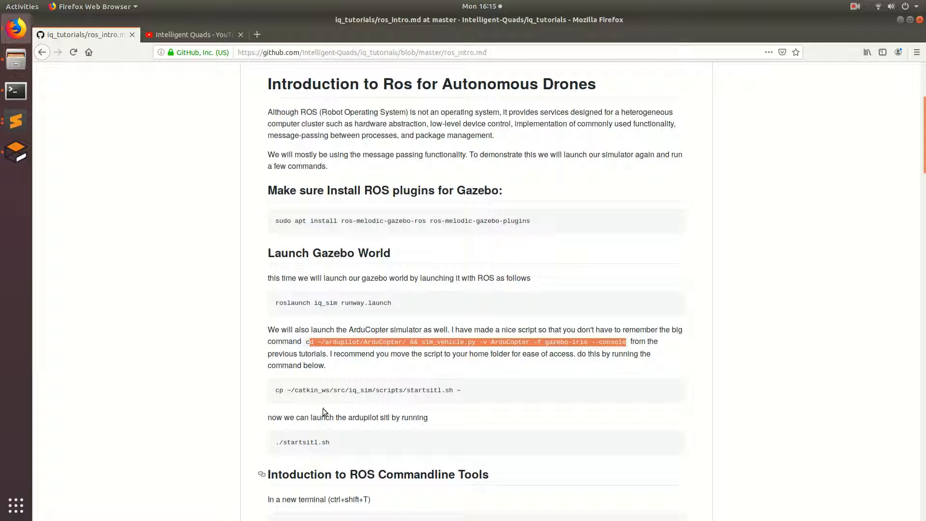
pyautogui.moveTo(308, 388)
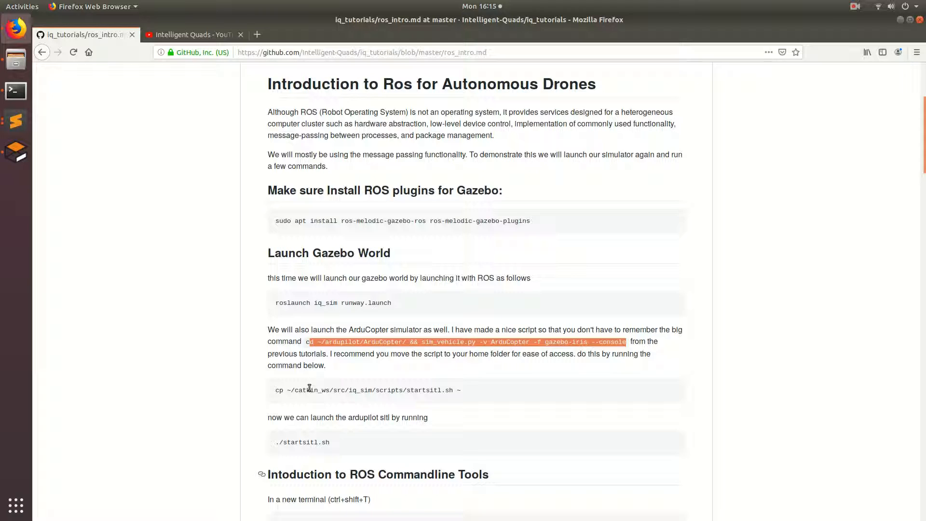
pyautogui.moveTo(387, 331)
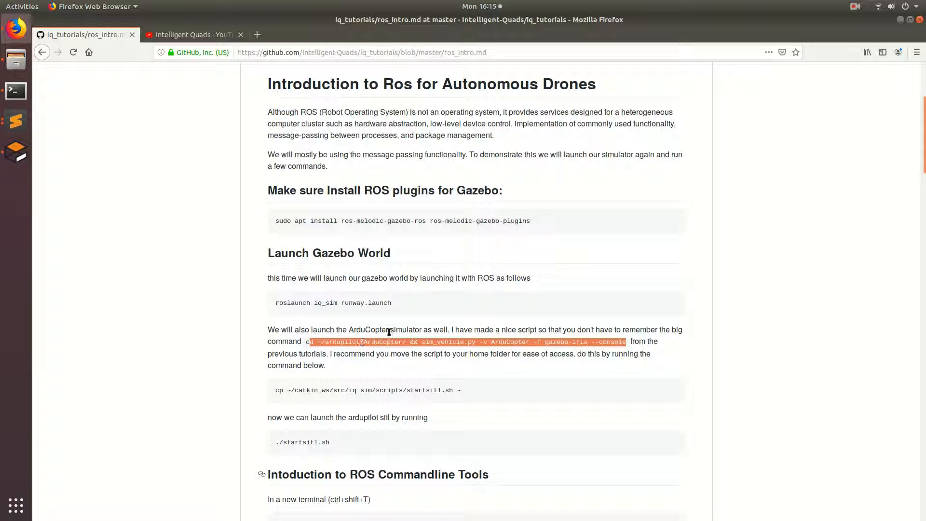
pyautogui.moveTo(558, 375)
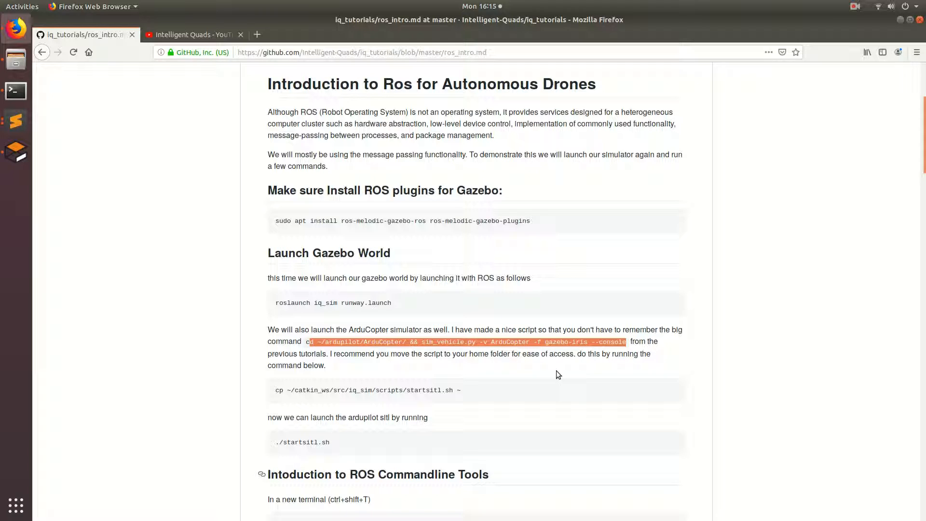
pyautogui.moveTo(328, 390)
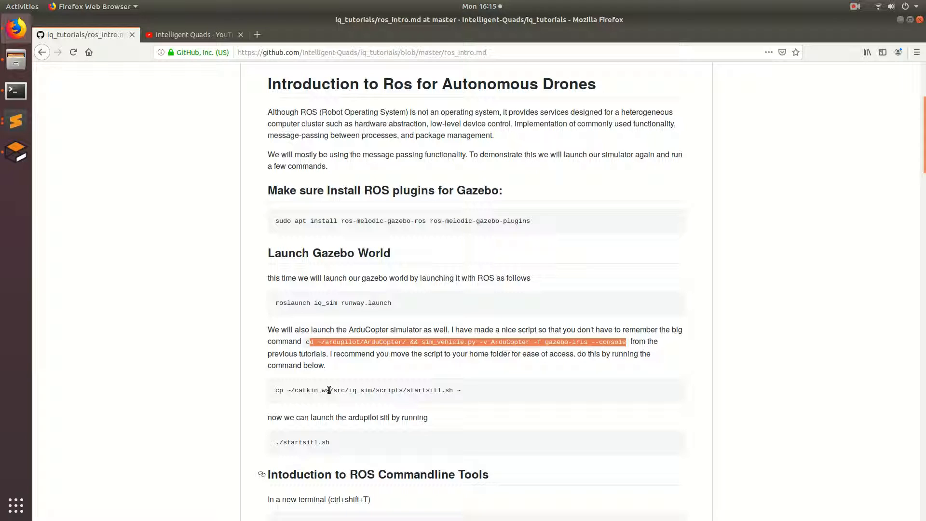
pyautogui.moveTo(366, 390)
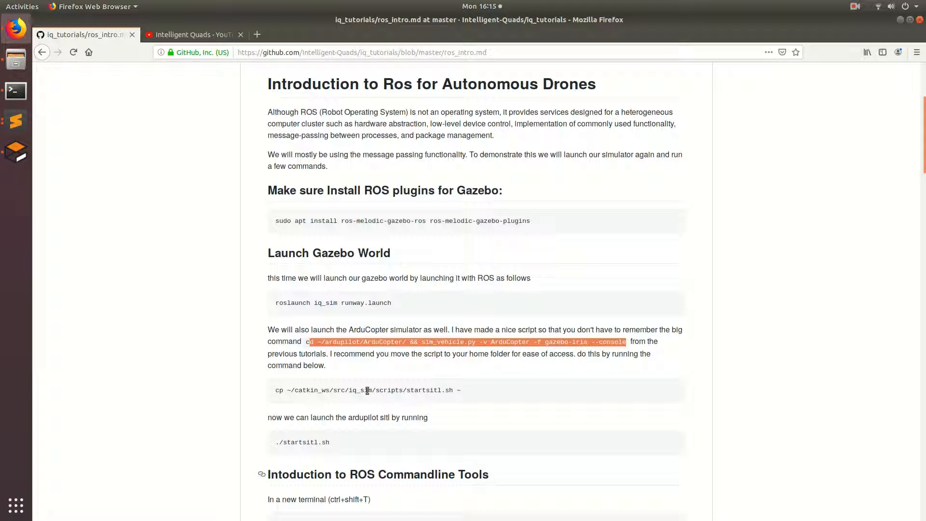
pyautogui.moveTo(311, 427)
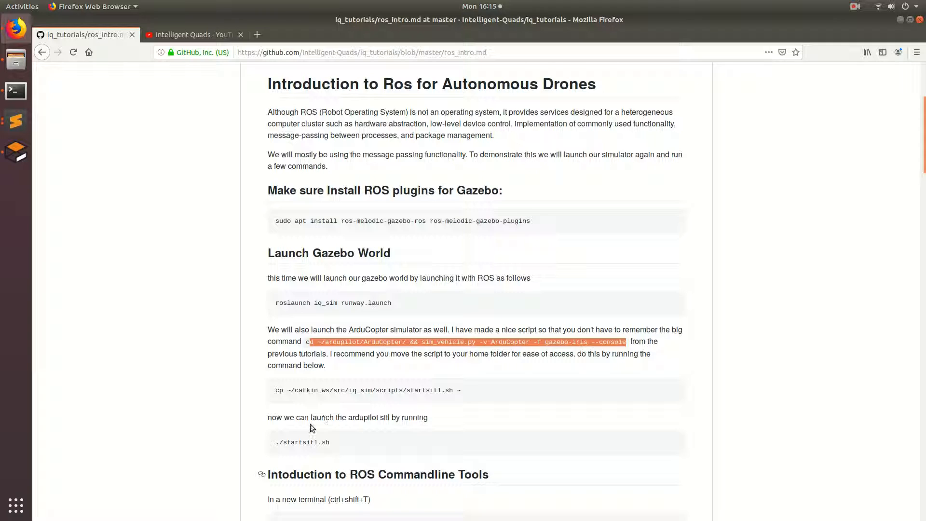
pyautogui.moveTo(373, 454)
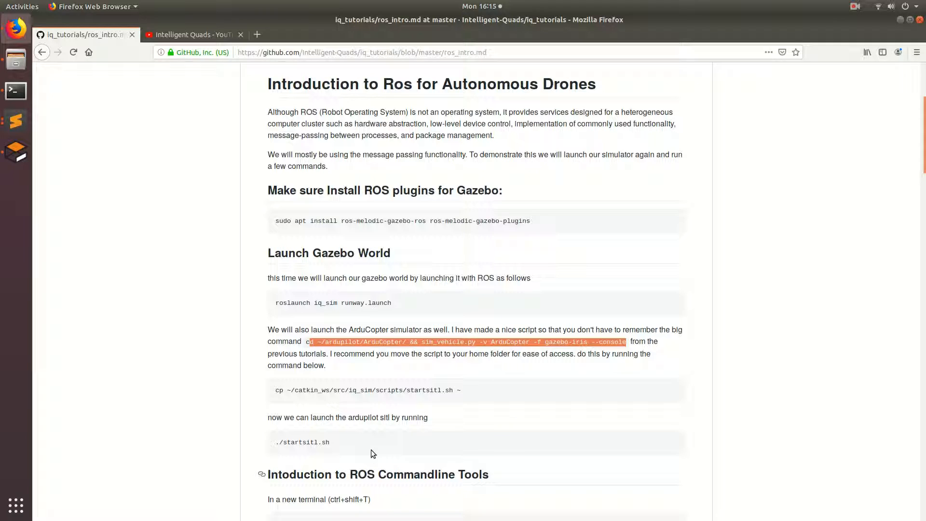
pyautogui.moveTo(294, 445)
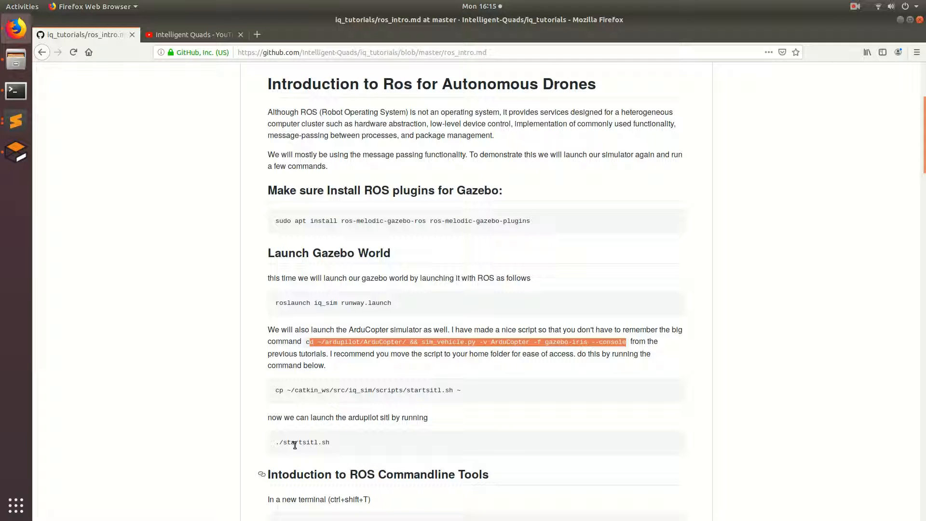
pyautogui.moveTo(364, 437)
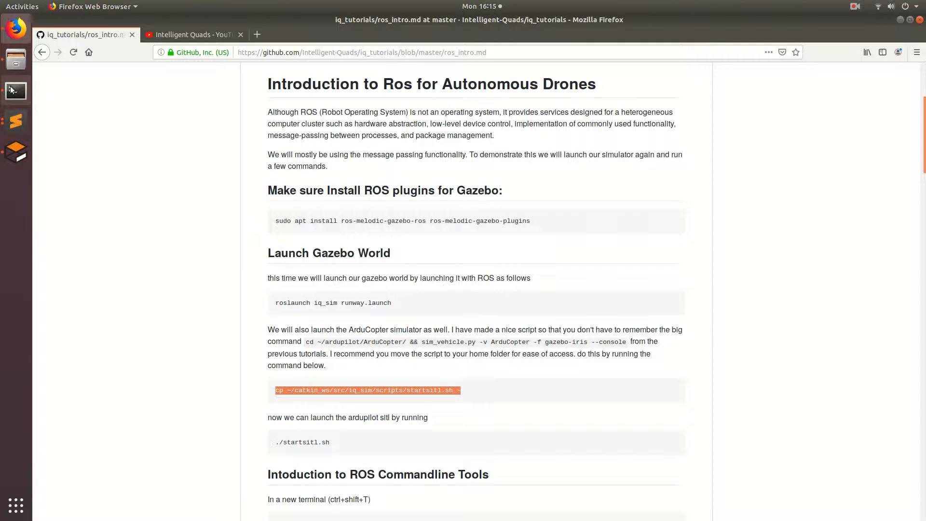
# - Copy startsitl.sh to the home folder and run ./startsitl.sh to start ArduCopter SITL with MAVProxy
pyautogui.click(15, 91)
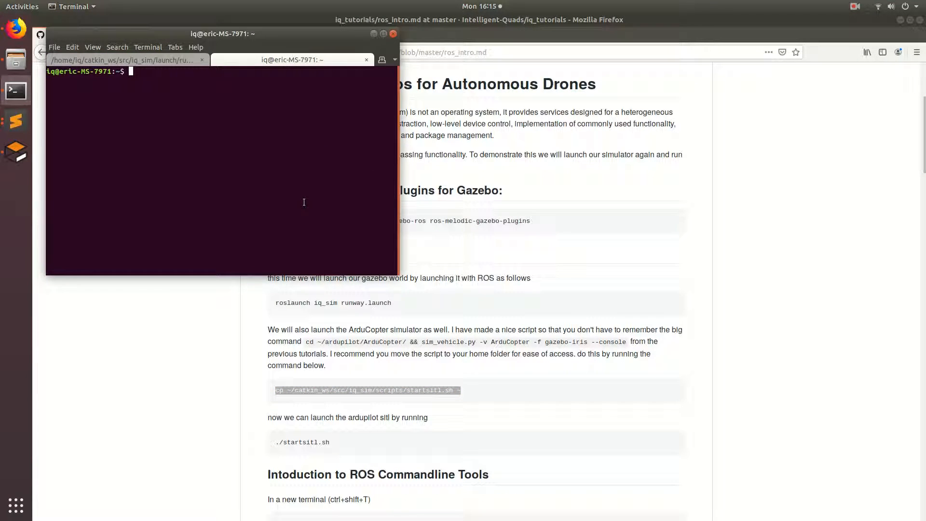
pyautogui.press('Return')
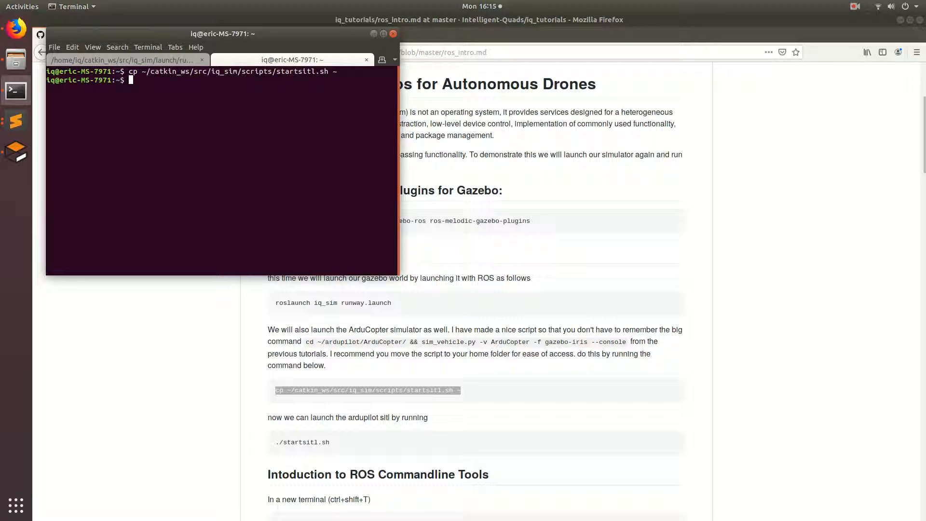
pyautogui.write('.')
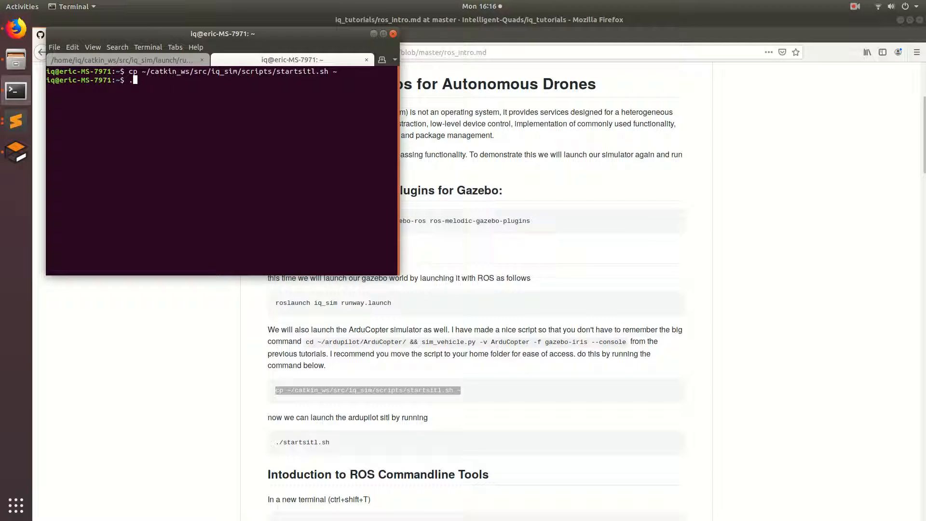
pyautogui.write('./startsitl.sh')
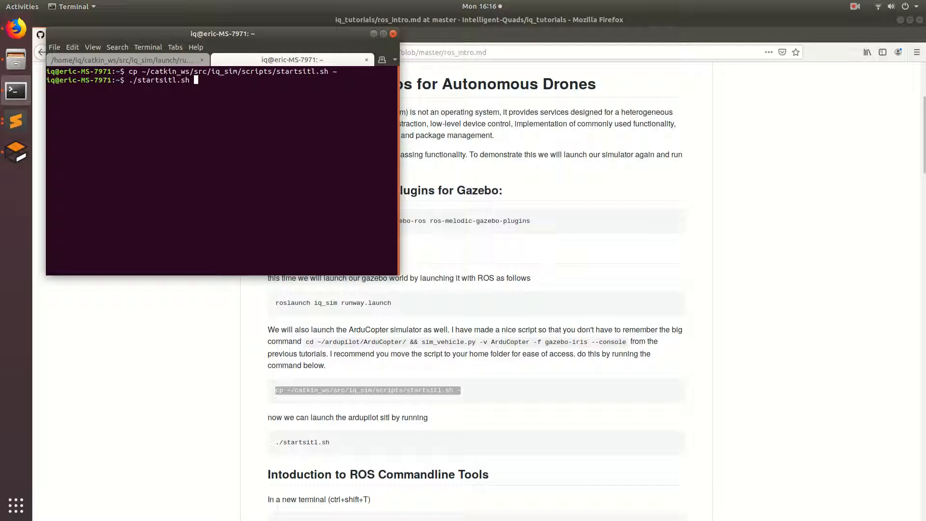
pyautogui.press('Return')
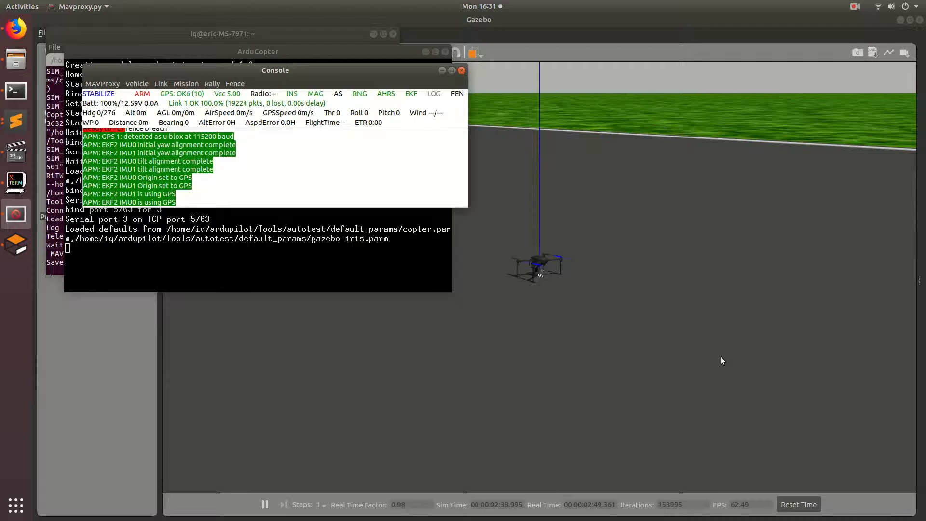
pyautogui.moveTo(658, 285)
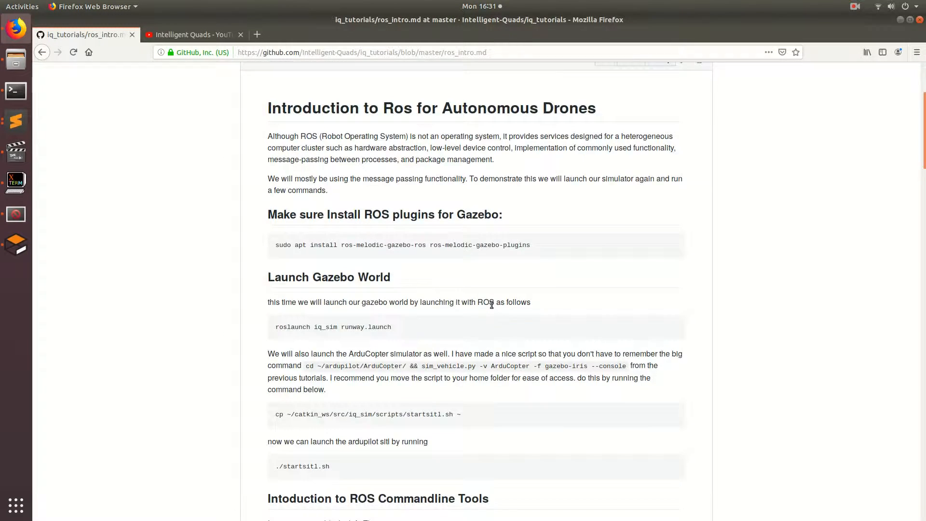
# - Scroll the tutorial to the 'Intoduction to ROS Commandline Tools' section with the rostopic list output
pyautogui.scroll(-3)
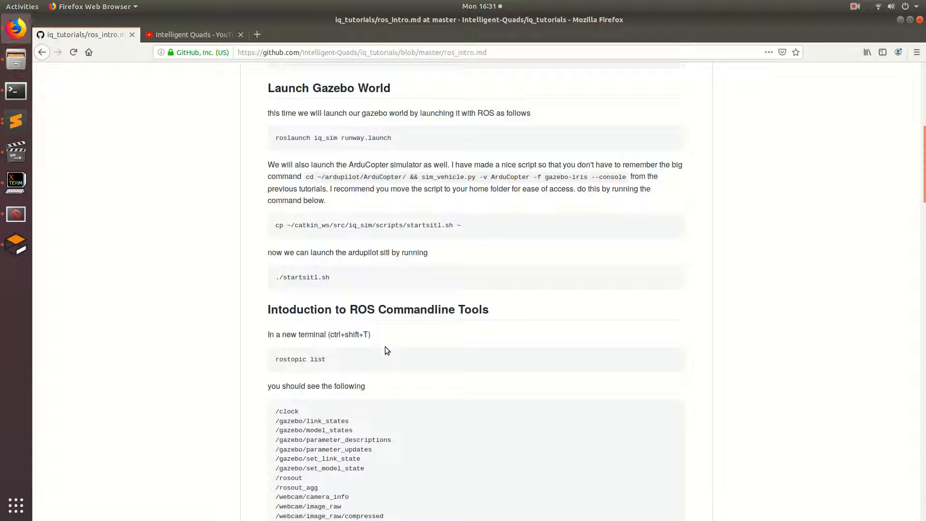
pyautogui.moveTo(437, 381)
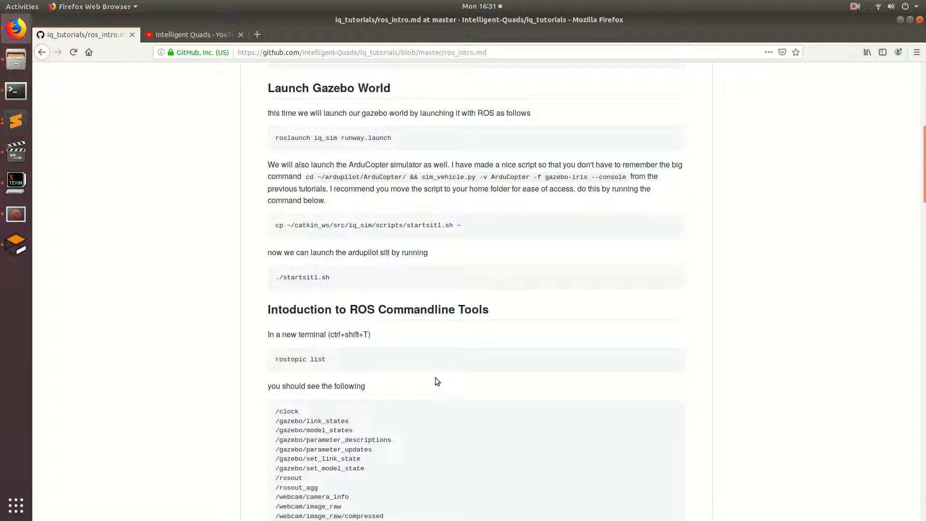
pyautogui.scroll(-3)
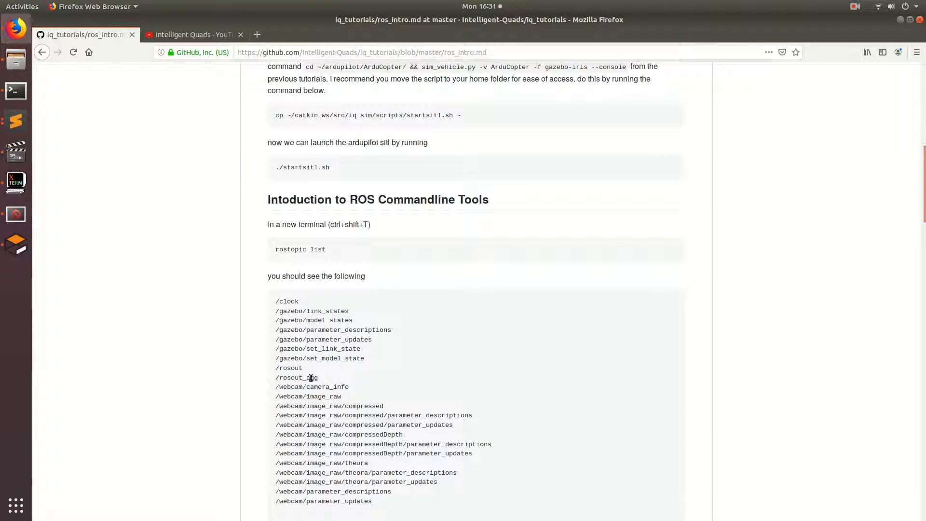
pyautogui.moveTo(316, 244)
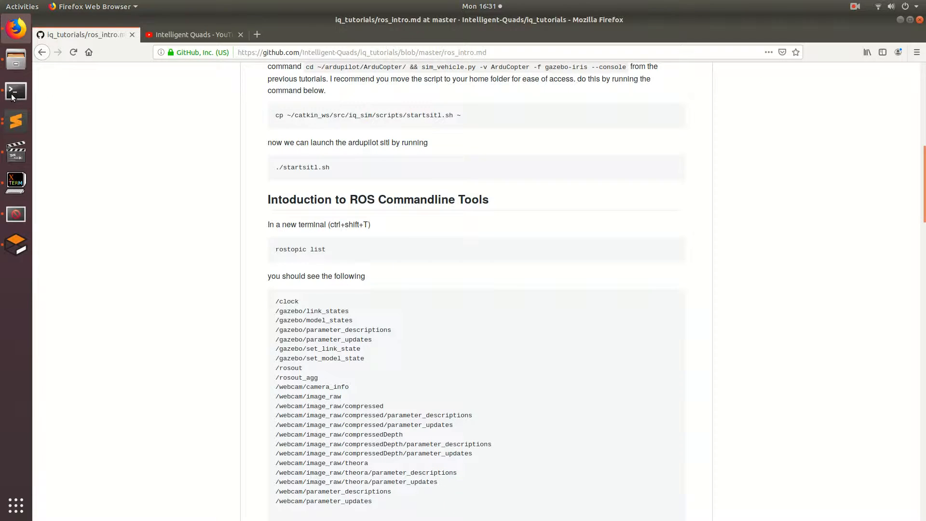
# - Bring the terminal forward to run rostopic list in a new tab
pyautogui.click(15, 92)
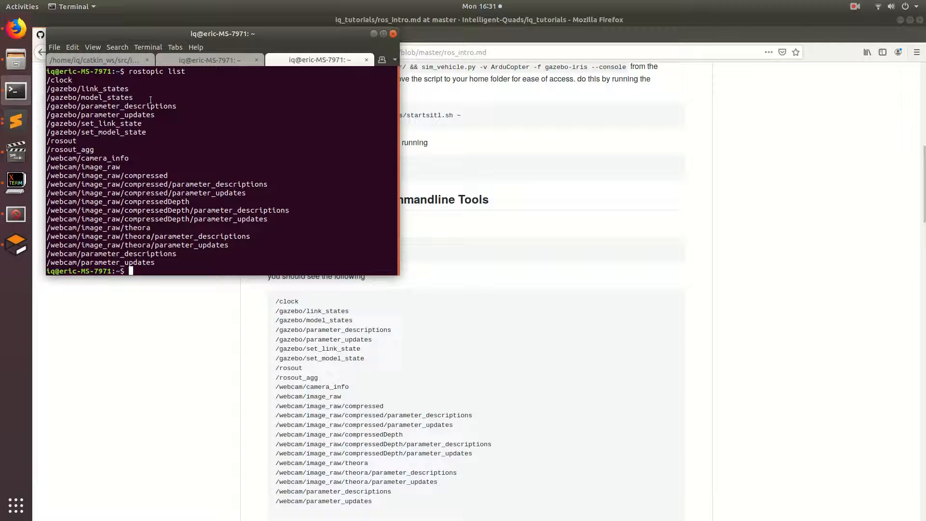
pyautogui.moveTo(450, 271)
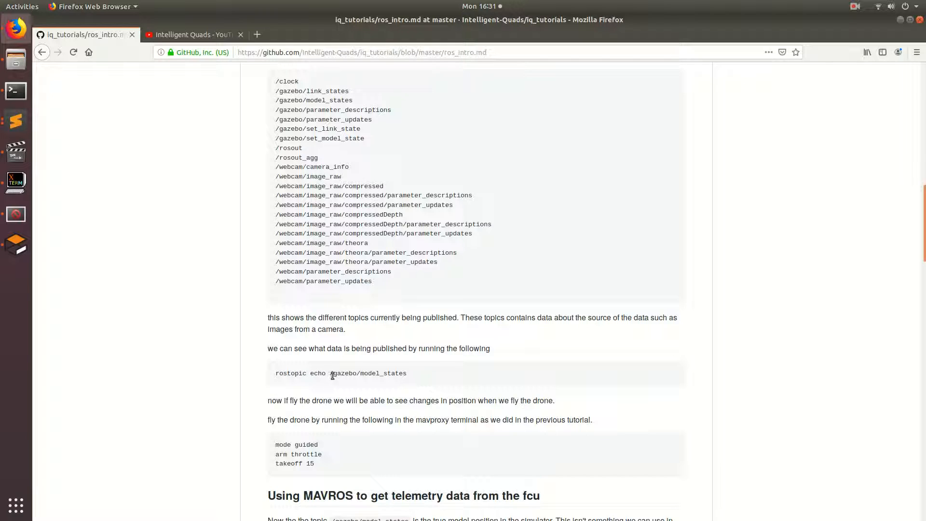
pyautogui.moveTo(343, 381)
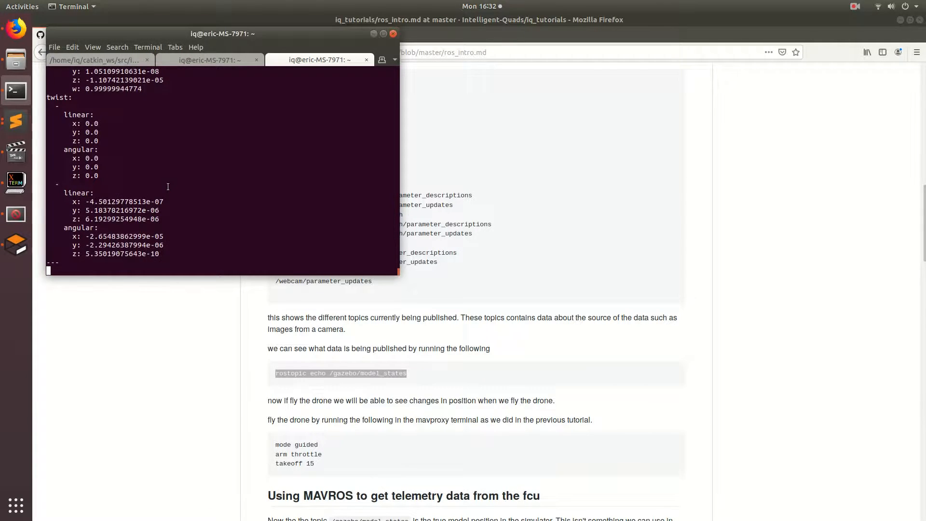
# - Stop the /gazebo/model_states echo with Ctrl+C and maximize the terminal window
pyautogui.press('ctrl+c')
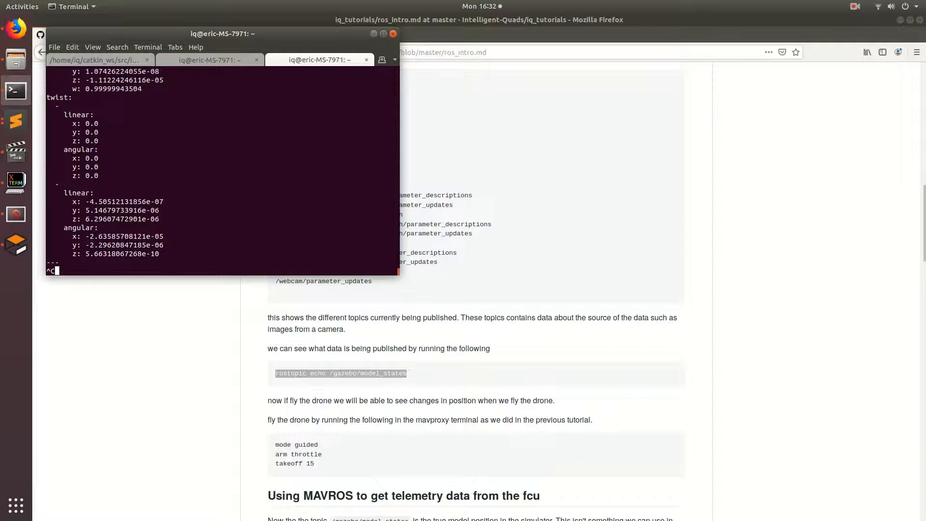
pyautogui.press('ctrl+c')
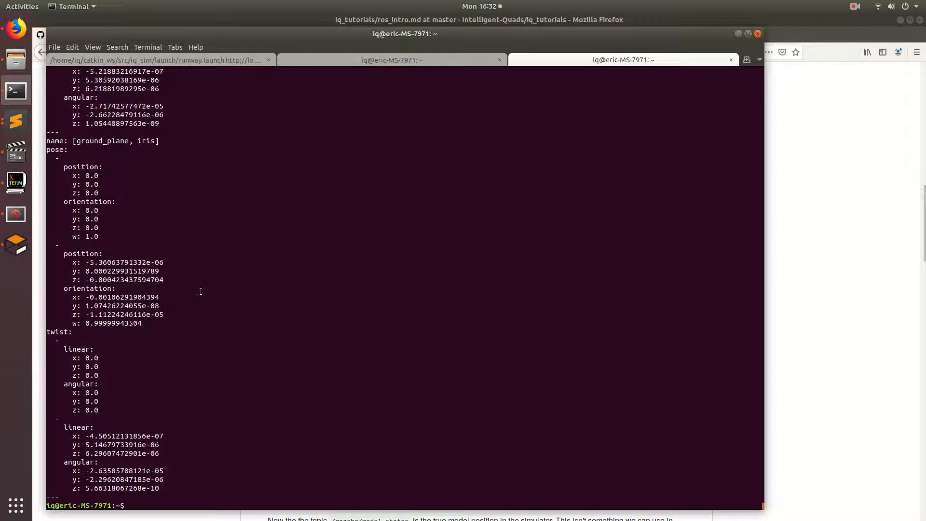
pyautogui.moveTo(160, 171)
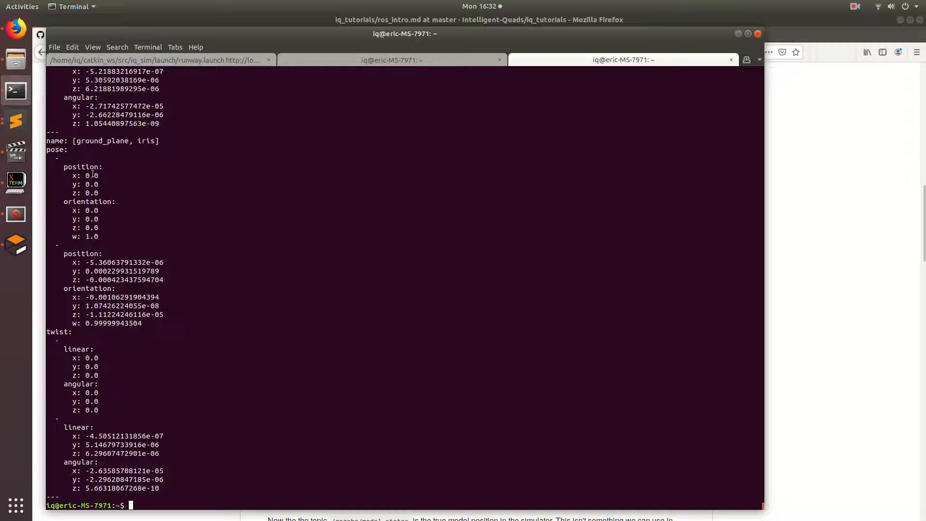
pyautogui.doubleClick(101, 140)
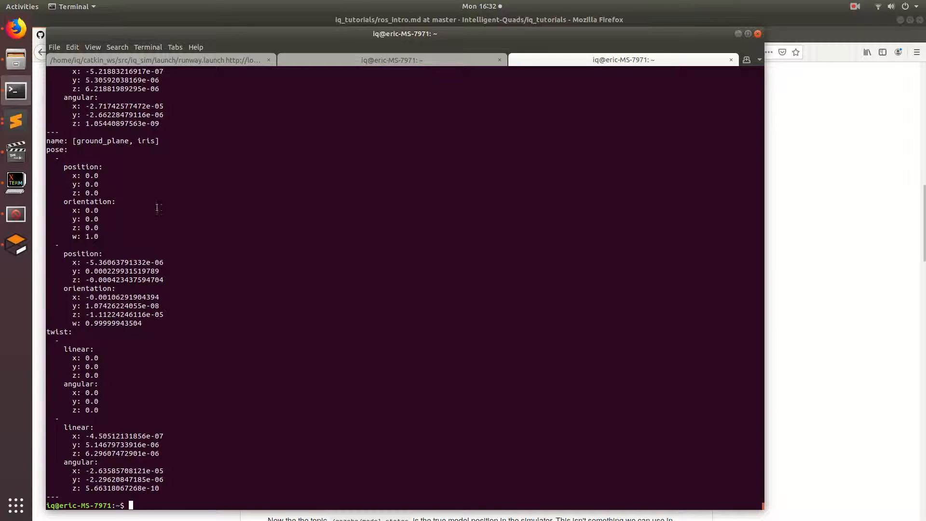
pyautogui.moveTo(312, 149)
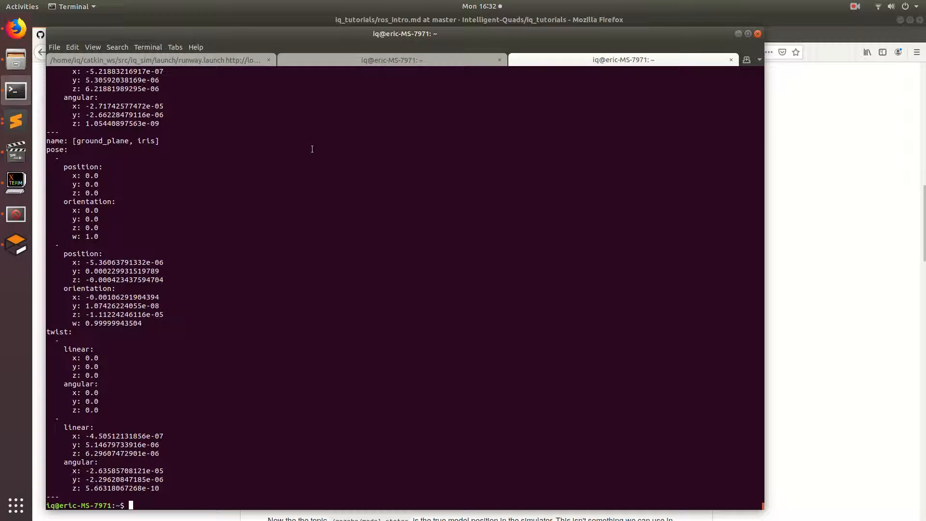
pyautogui.moveTo(389, 191)
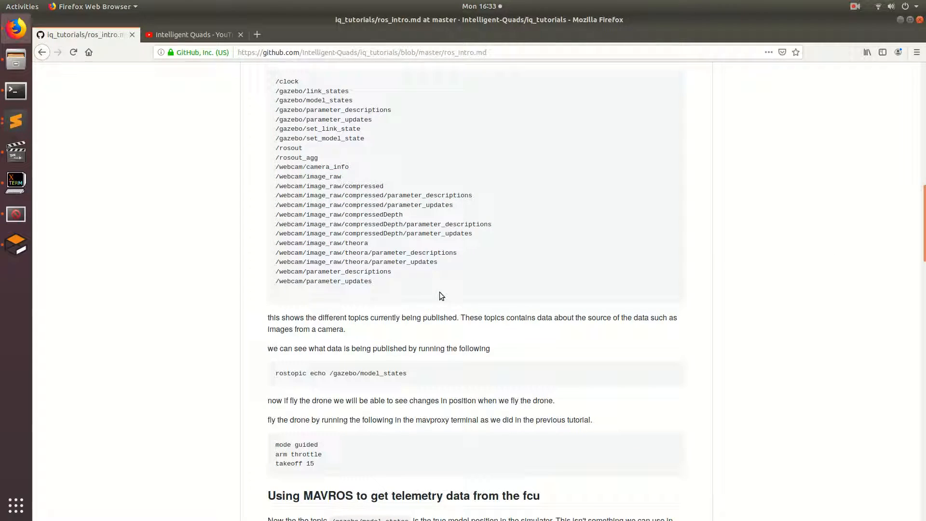
pyautogui.moveTo(211, 462)
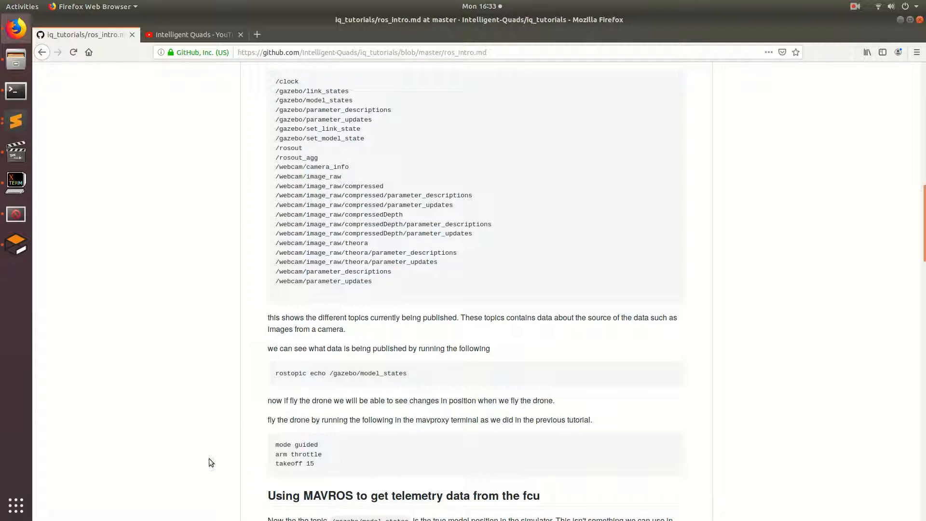
pyautogui.moveTo(263, 346)
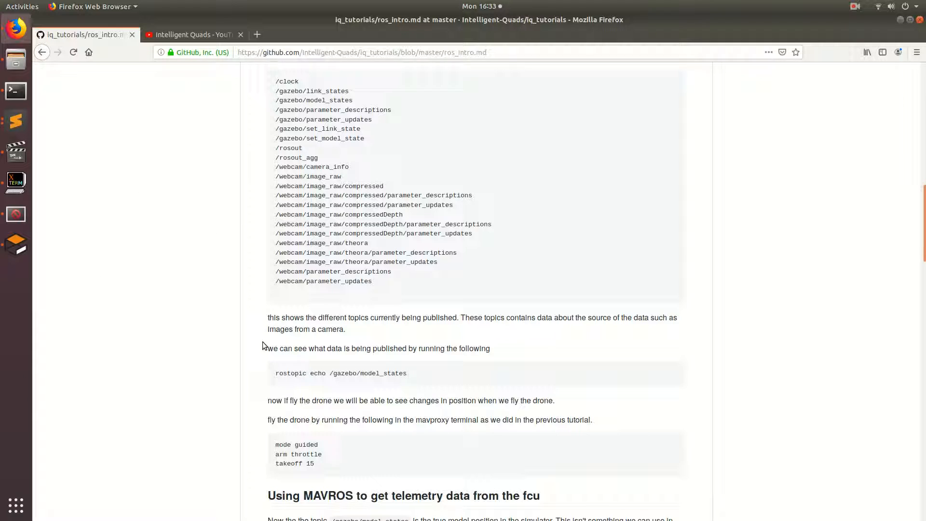
# - Scroll the tutorial to 'Using MAVROS to get telemetry data from the fcu'
pyautogui.scroll(-3)
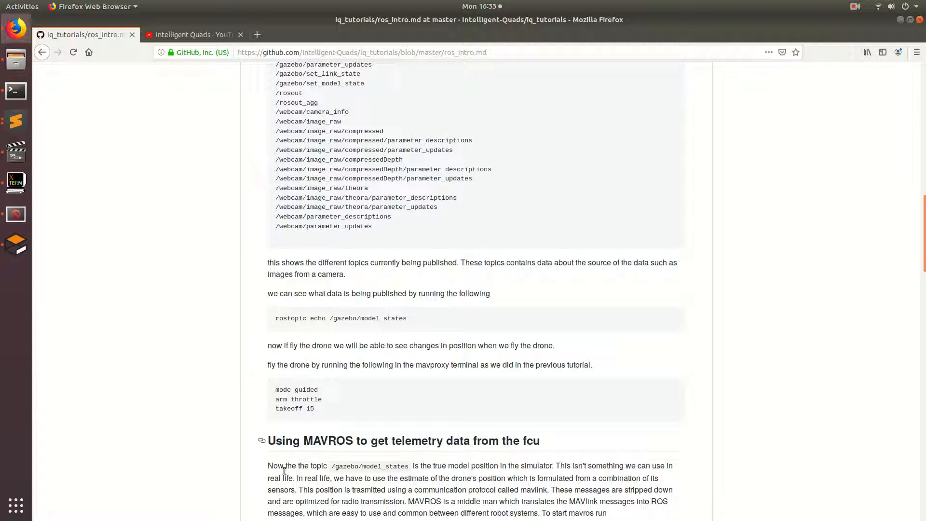
pyautogui.moveTo(277, 354)
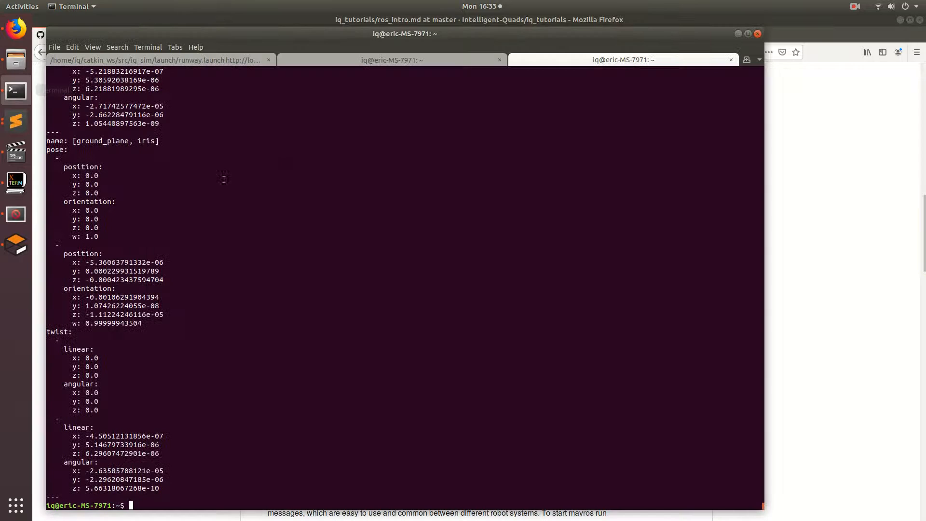
# - In the MAVProxy session enter mode guided, arm throttle and takeoff 15
pyautogui.click(390, 59)
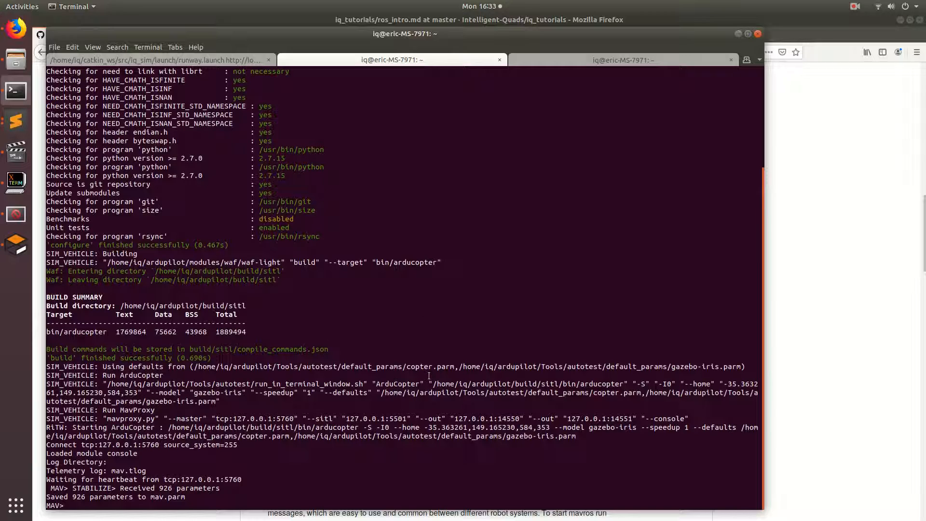
pyautogui.moveTo(396, 340)
pyautogui.write('a')
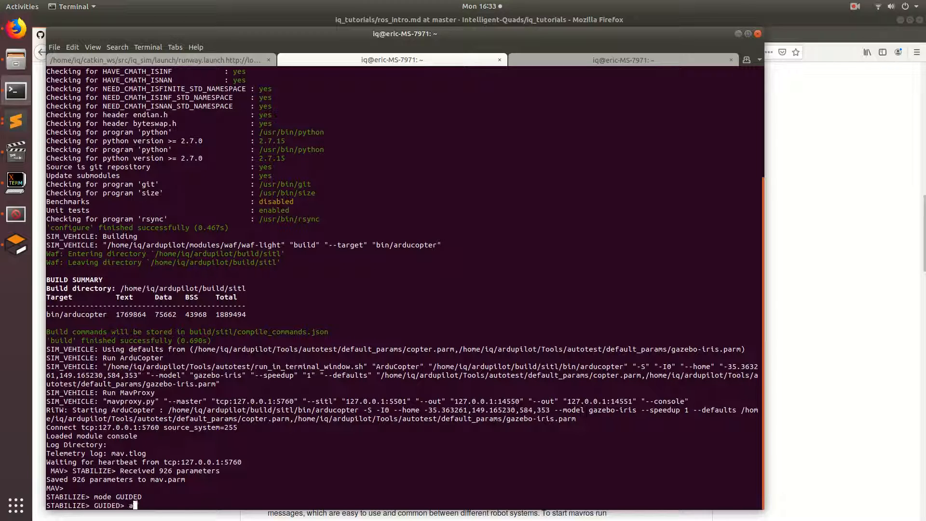
pyautogui.write('rm throttl')
pyautogui.write('tak')
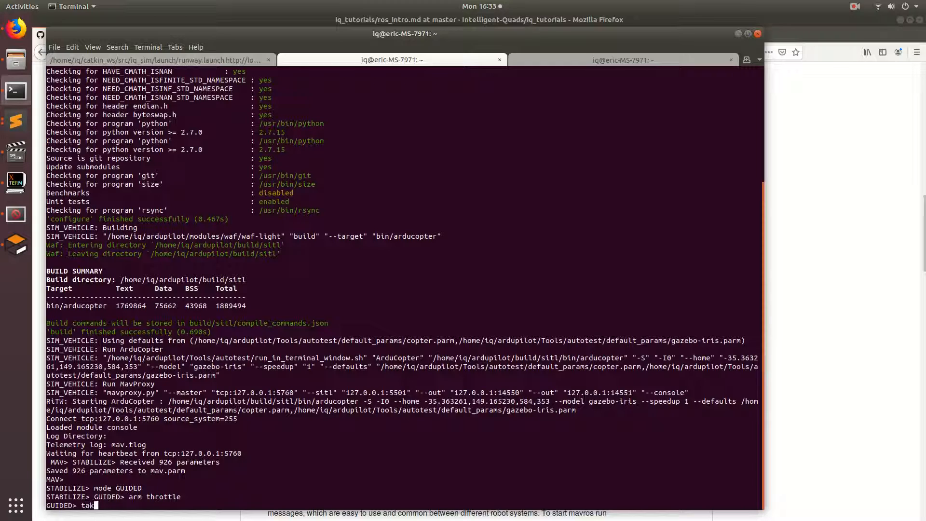
pyautogui.write('eoff')
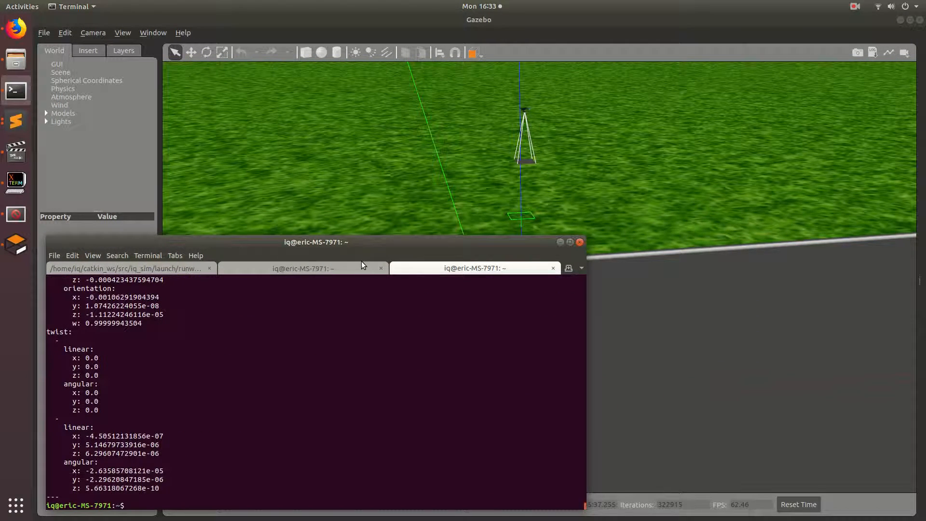
# - Stream rostopic echo /gazebo/model_states to watch the drone hover near 14 m, then return to the browser
pyautogui.write('rostopic echo /gazebo/model_states')
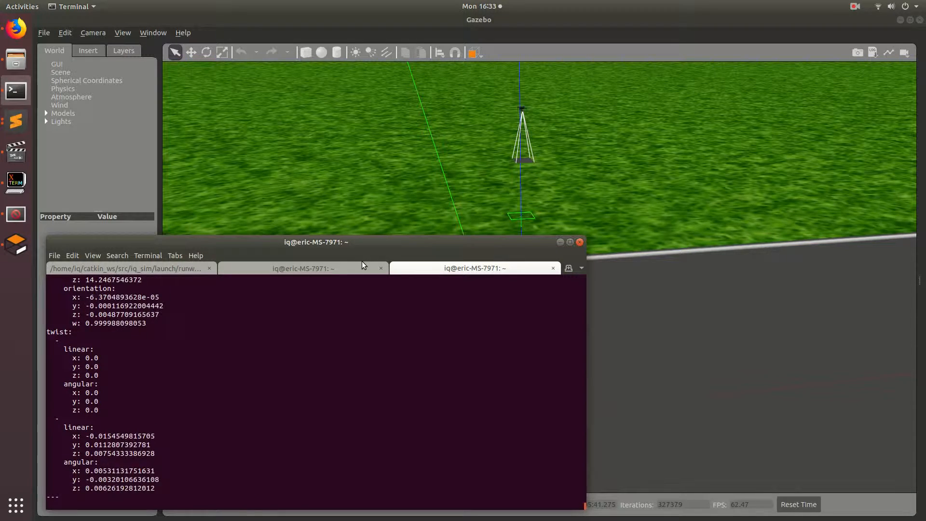
pyautogui.press('ctrl+c')
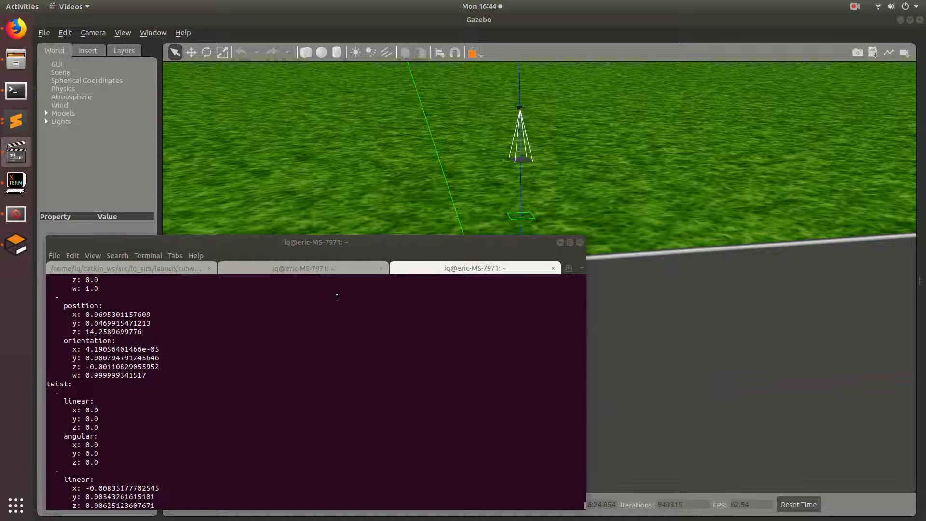
pyautogui.click(853, 7)
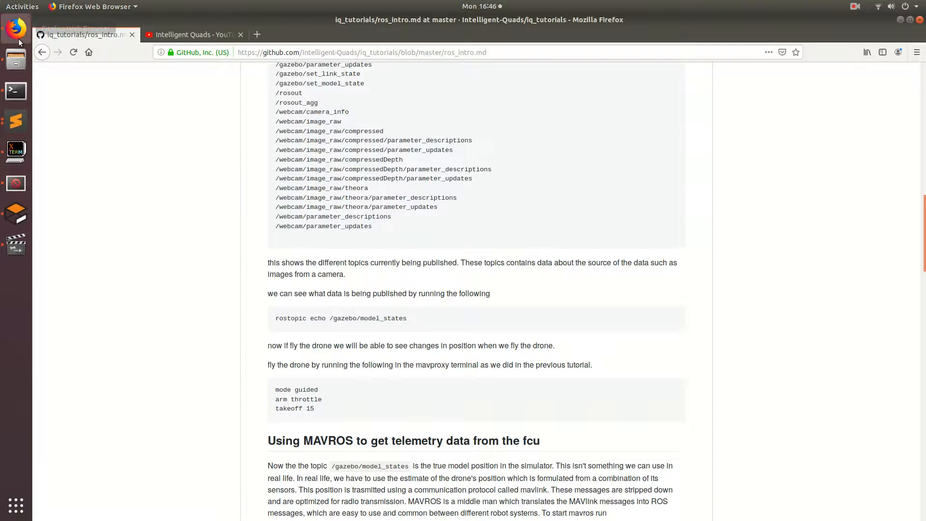
# - Scroll to the Using MAVROS section, copy 'roslaunch iq_sim apm.launch' and bring the terminal forward to run it
pyautogui.scroll(-3)
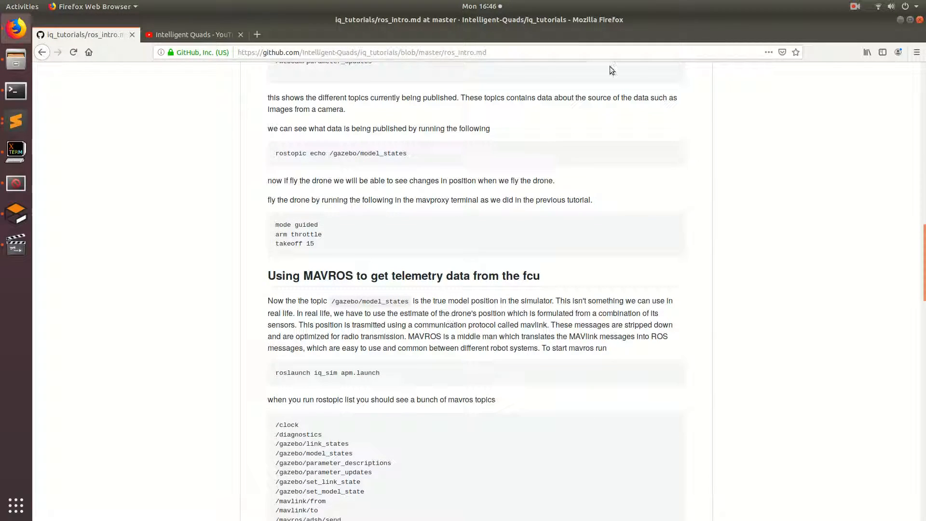
pyautogui.moveTo(424, 328)
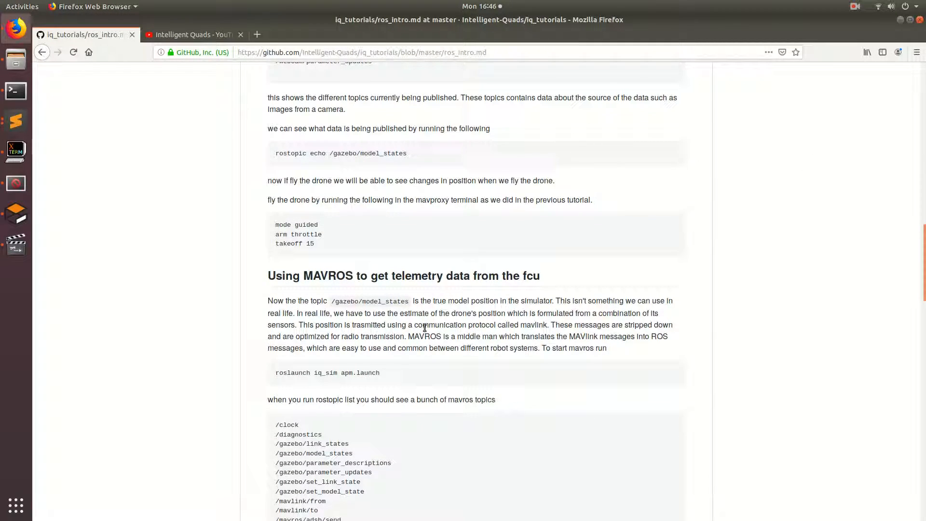
pyautogui.scroll(-3)
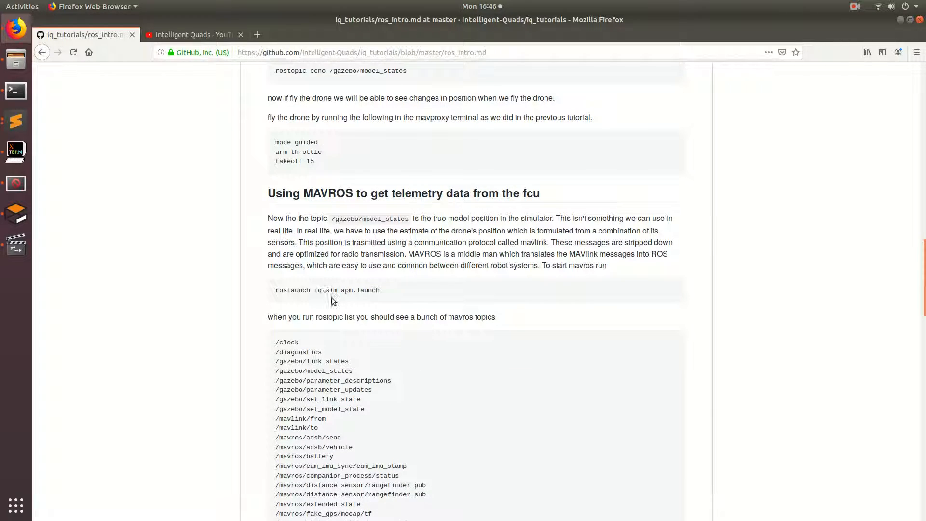
pyautogui.doubleClick(324, 290)
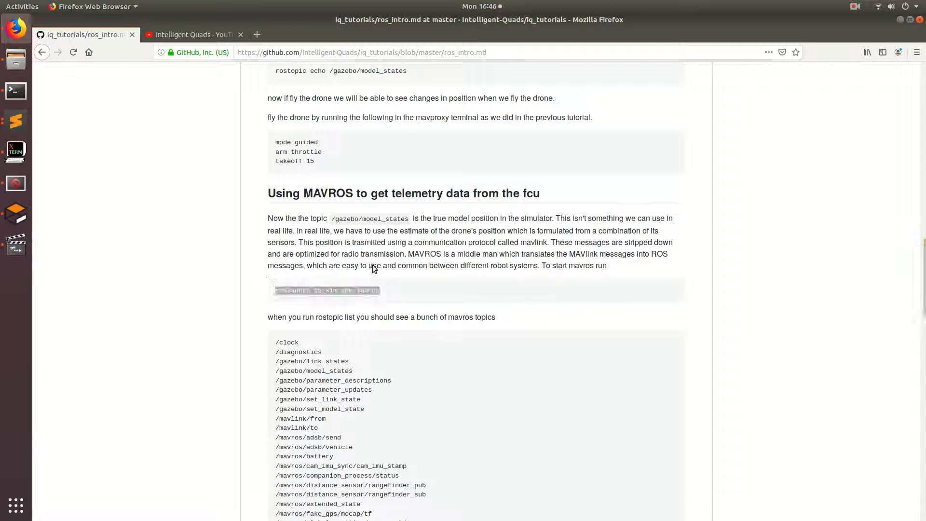
pyautogui.click(16, 90)
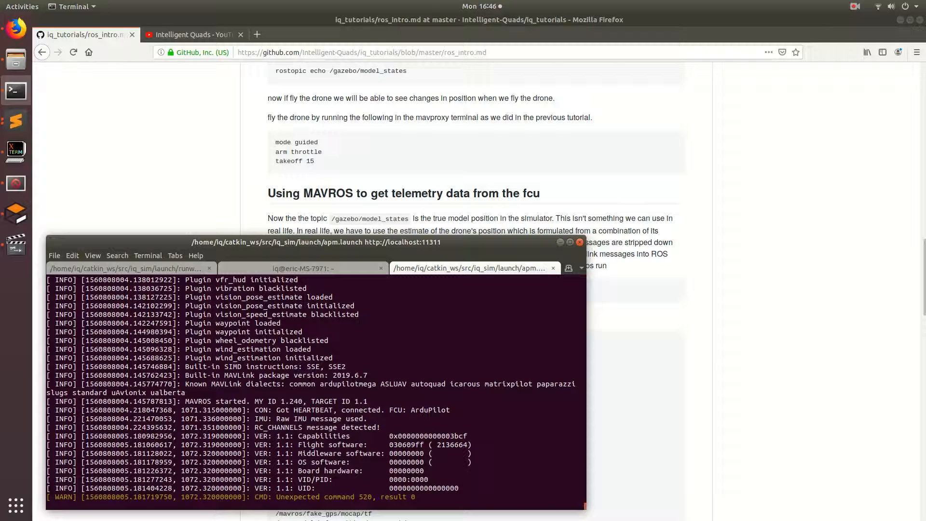
# - Run 'rostopic list' in the empty shell and scroll through the gazebo, mavlink and mavros topics
pyautogui.click(496, 267)
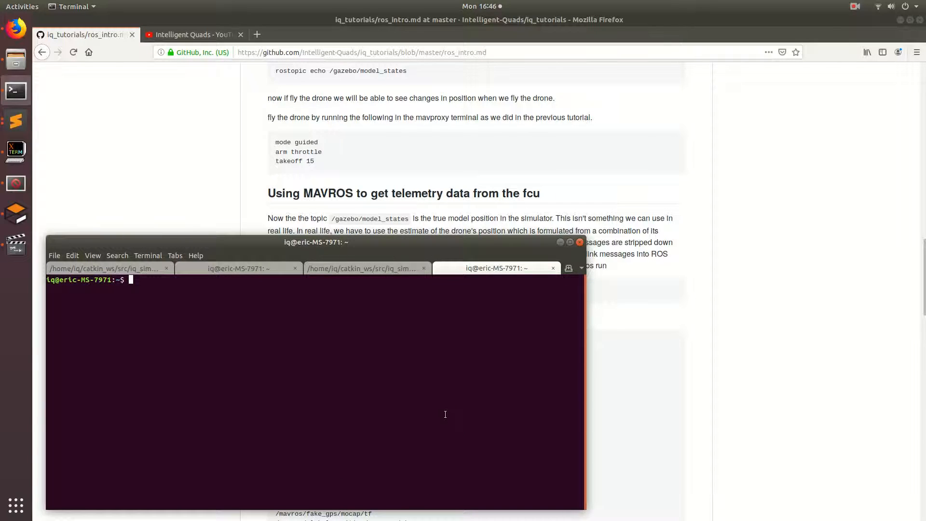
pyautogui.write('ro')
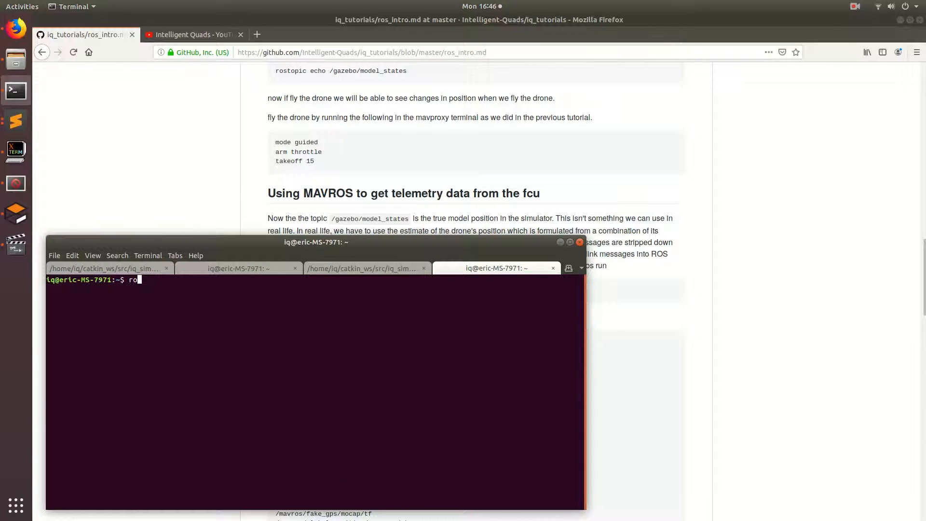
pyautogui.write('stopic lis')
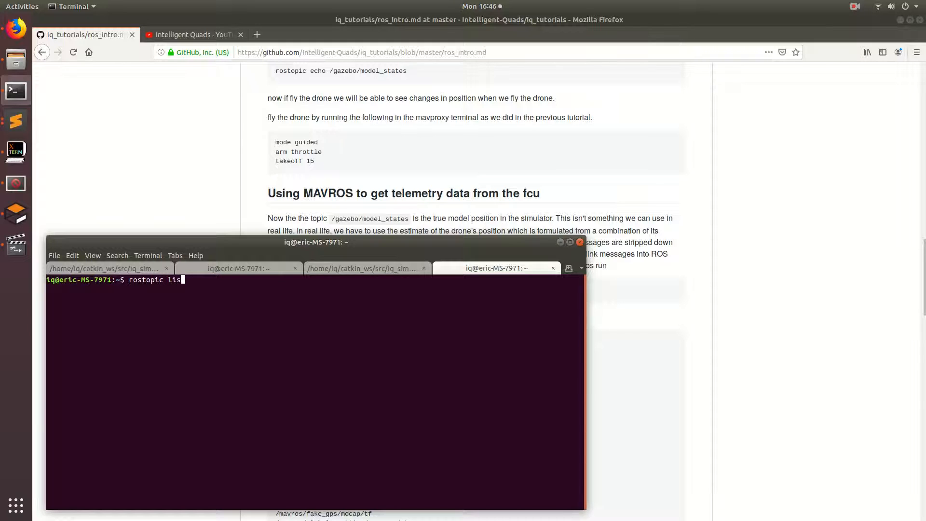
pyautogui.press('Return')
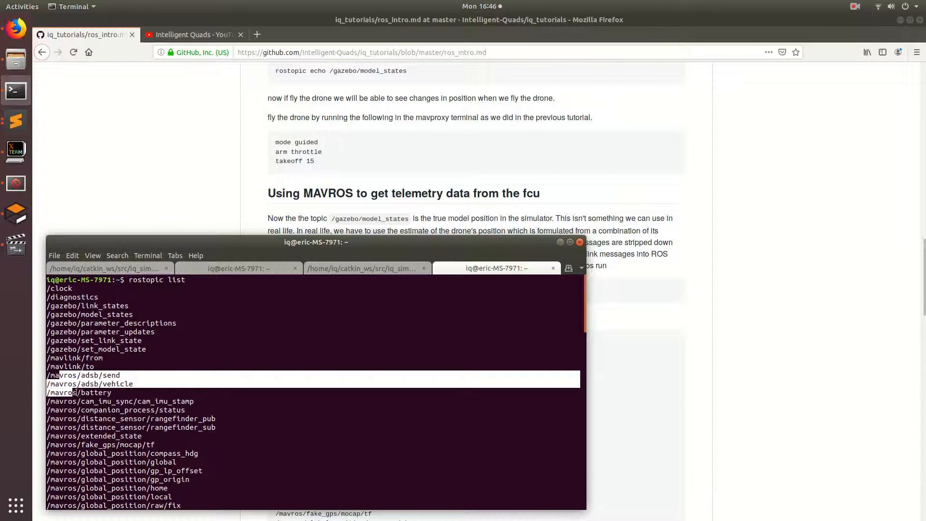
pyautogui.scroll(-3)
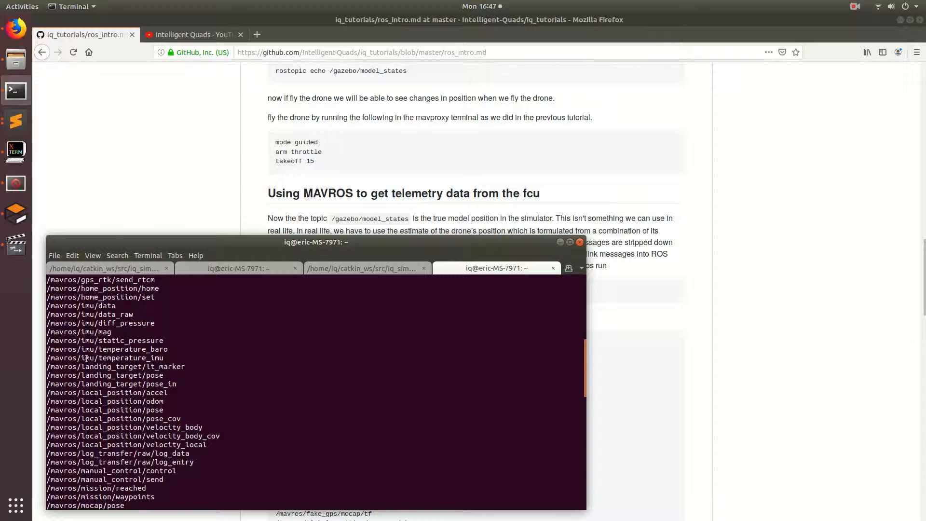
pyautogui.scroll(-3)
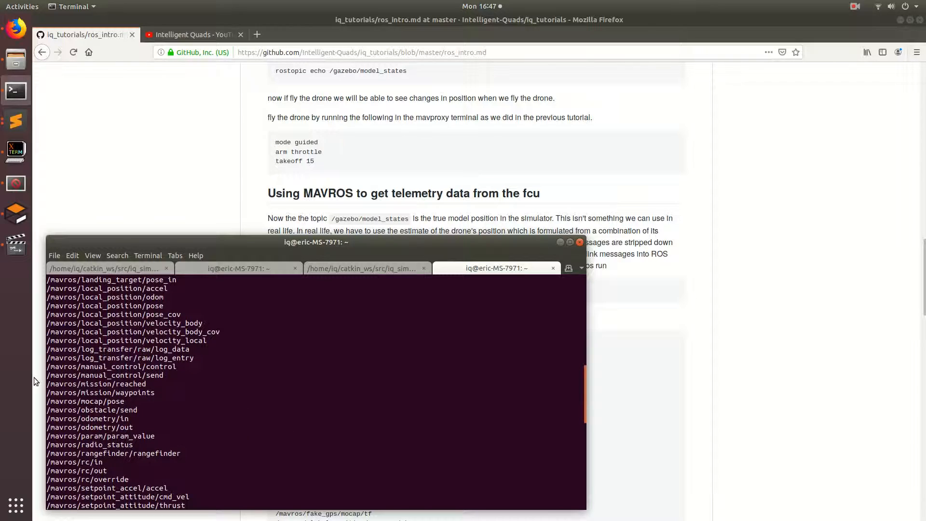
pyautogui.moveTo(281, 379)
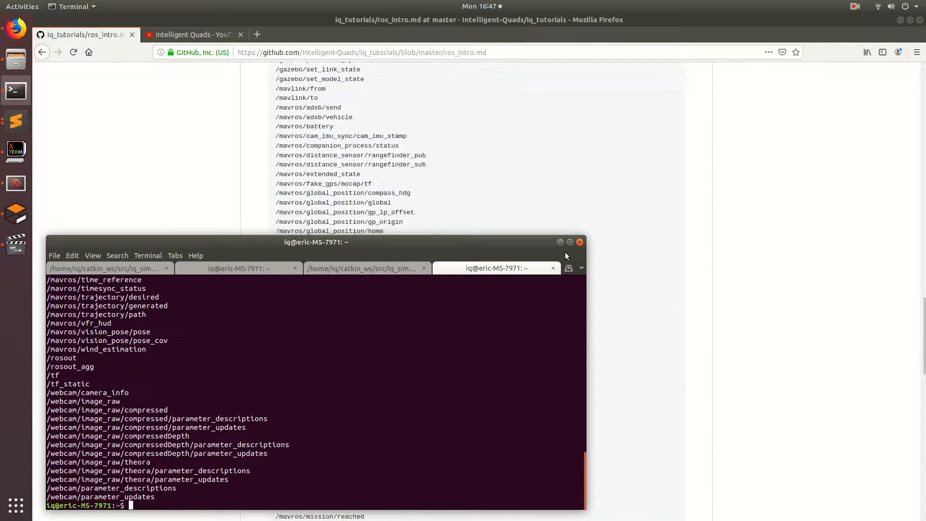
# - Scroll the tutorial to its final section with the rostopic echo /mavros/global_position/local command
pyautogui.scroll(-3)
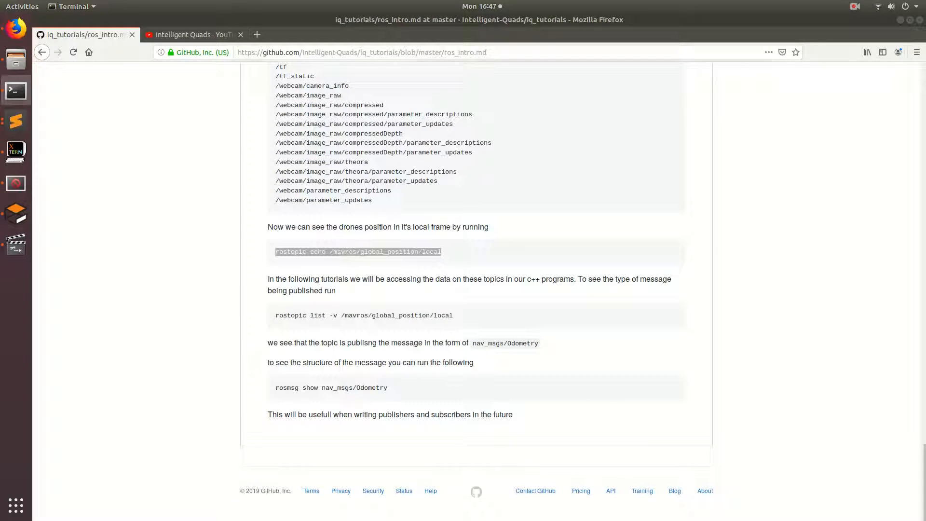
pyautogui.moveTo(295, 316)
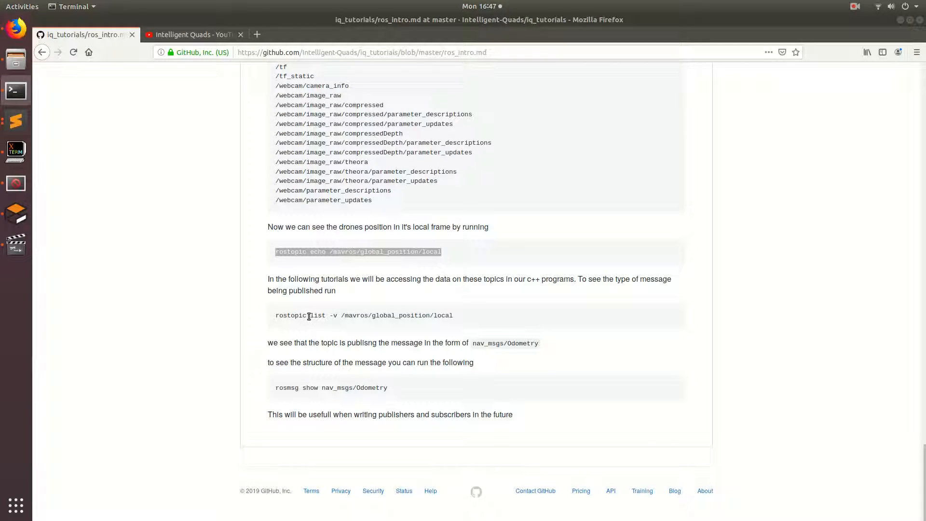
# - Run 'rostopic list -v /mavros/global_position/local' and 'rosmsg show nav_msgs/Odometry' from the tutorial
pyautogui.doubleClick(365, 314)
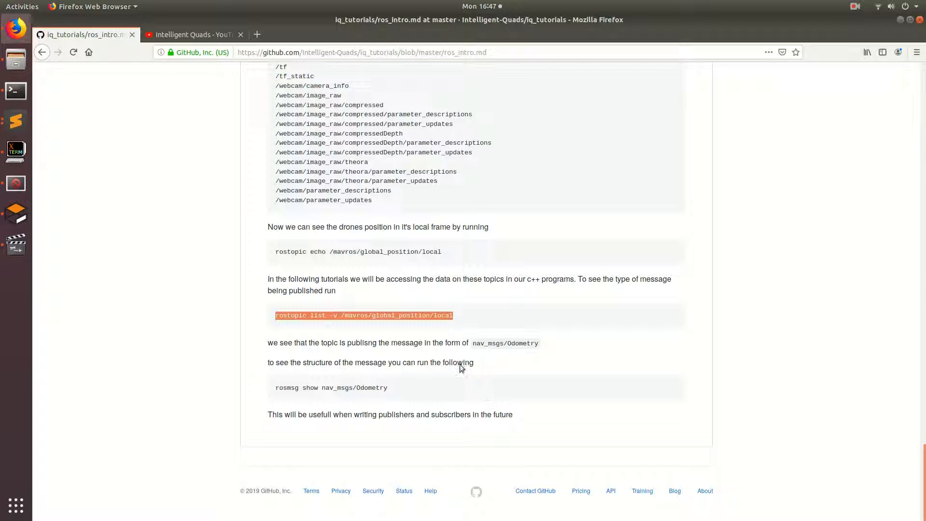
pyautogui.moveTo(470, 355)
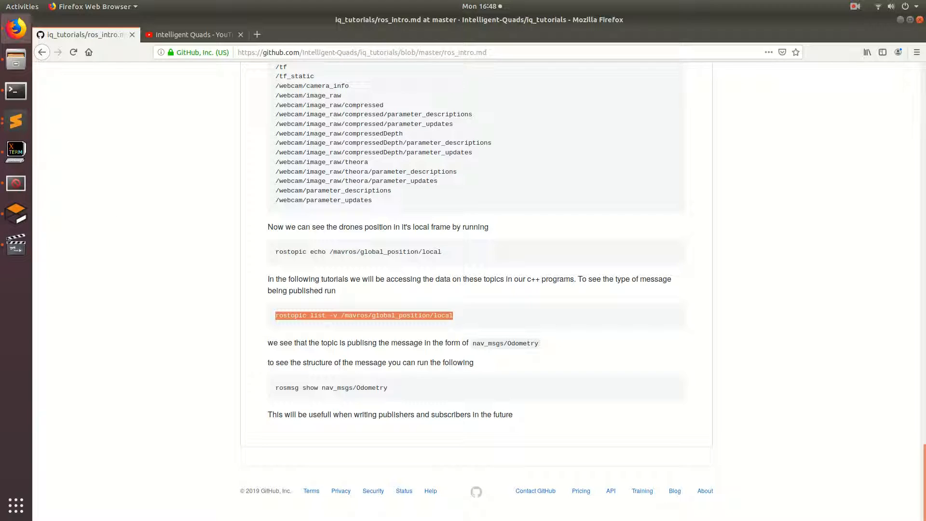
pyautogui.click(15, 91)
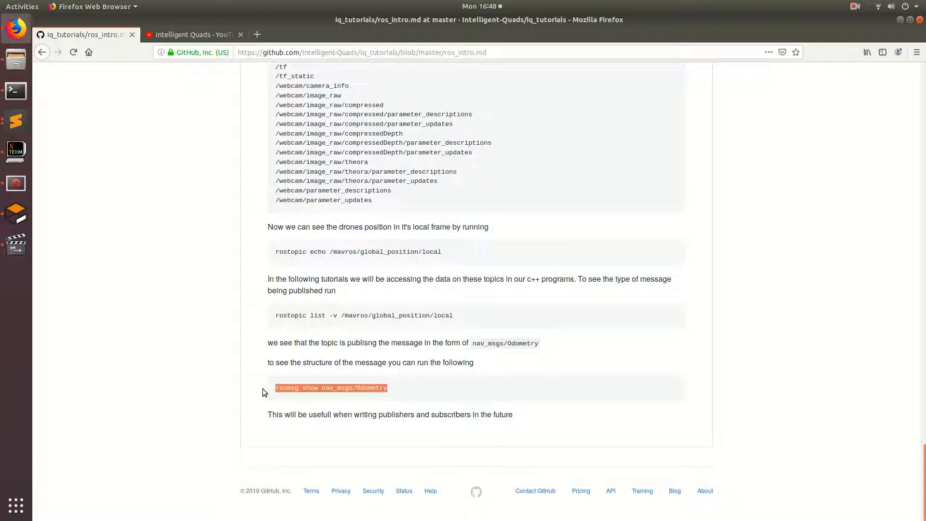
pyautogui.click(15, 90)
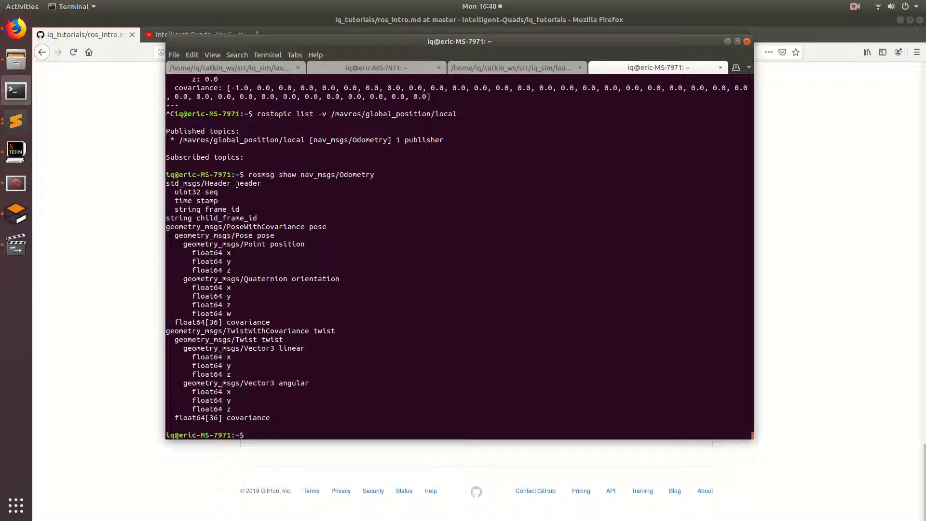
pyautogui.doubleClick(247, 183)
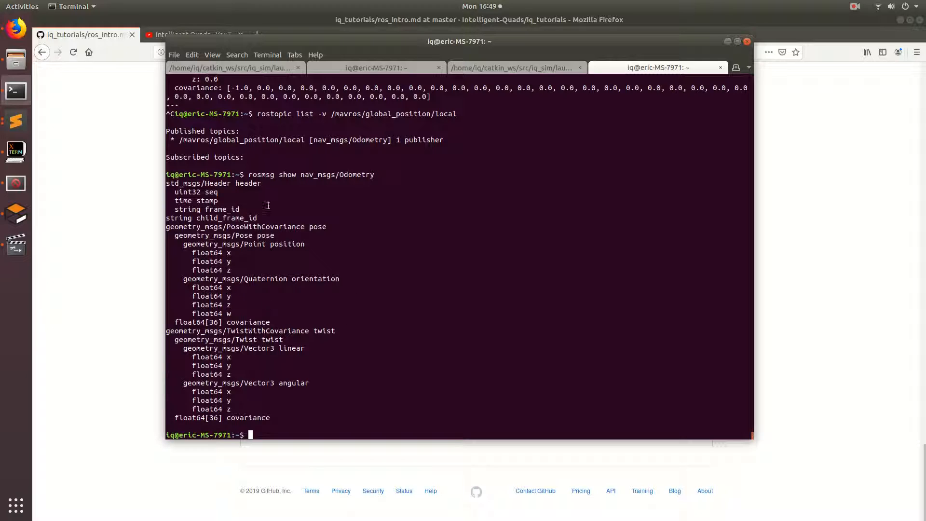
pyautogui.moveTo(236, 270)
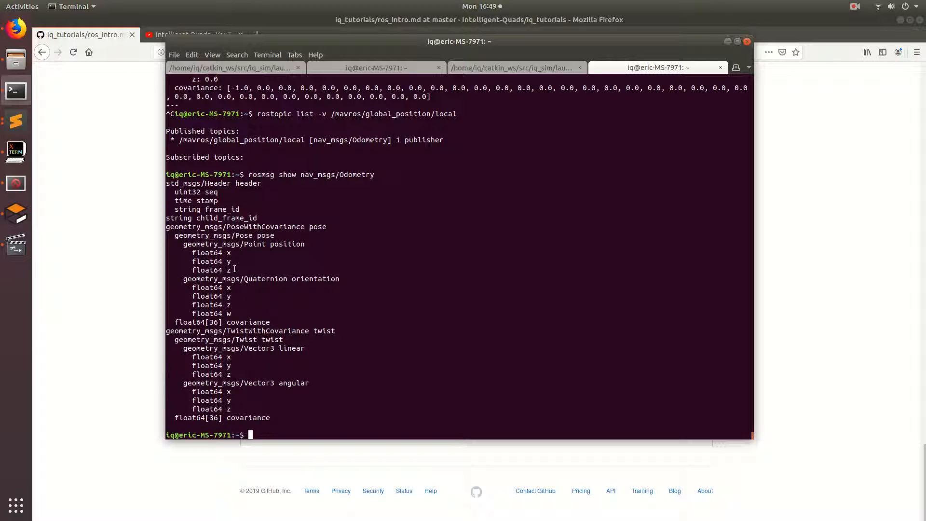
pyautogui.moveTo(198, 252)
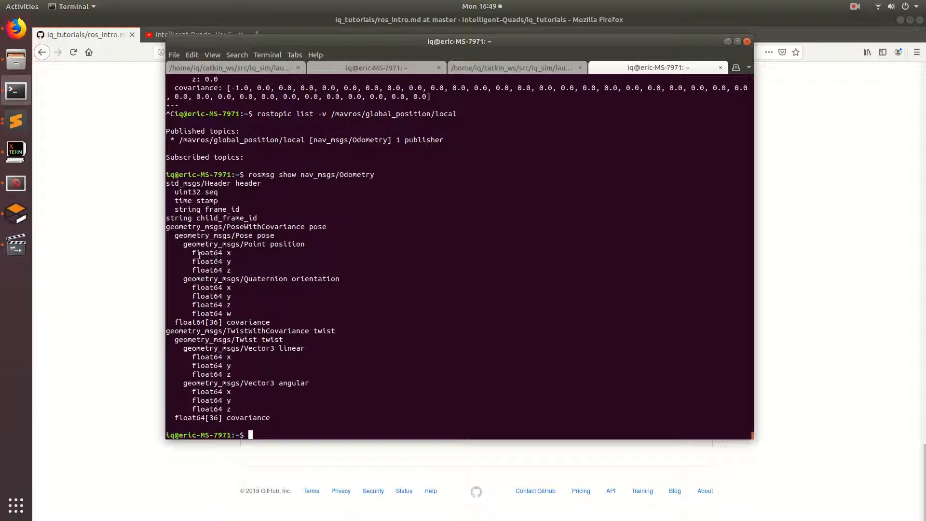
pyautogui.doubleClick(211, 253)
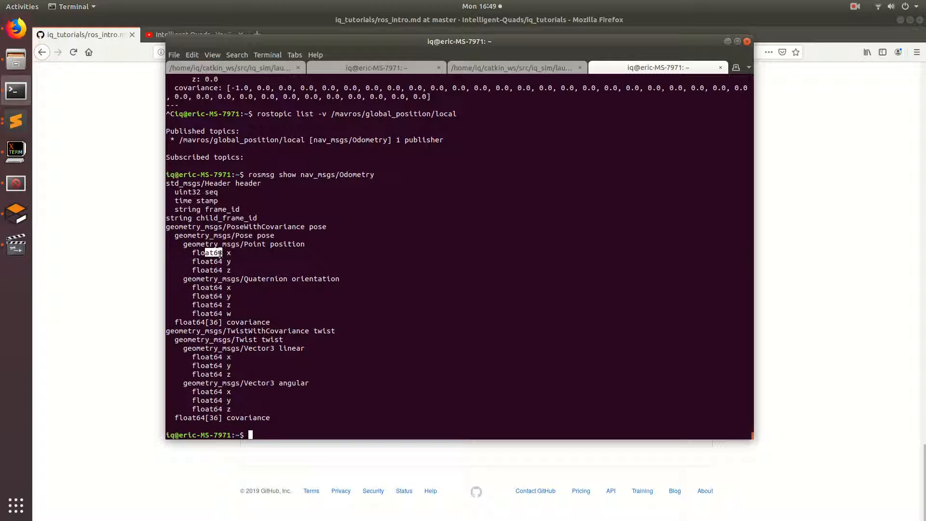
pyautogui.doubleClick(206, 251)
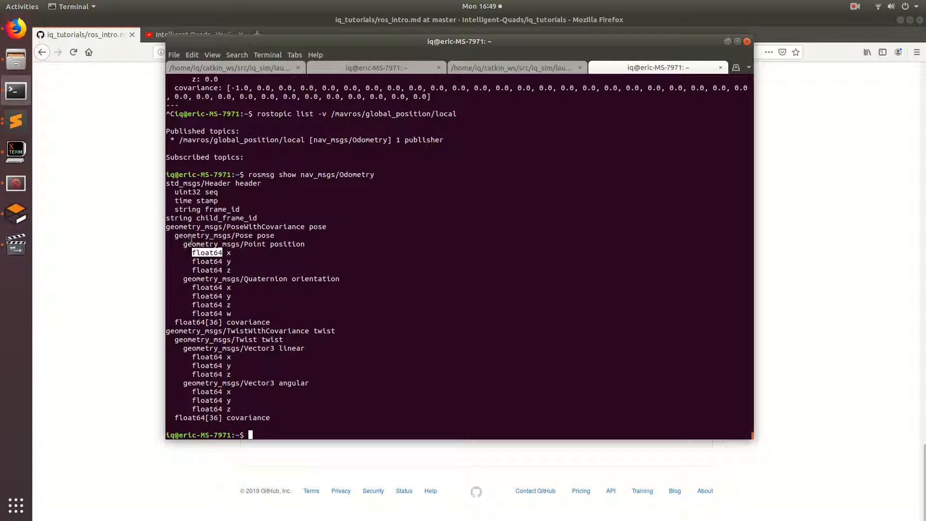
pyautogui.doubleClick(251, 244)
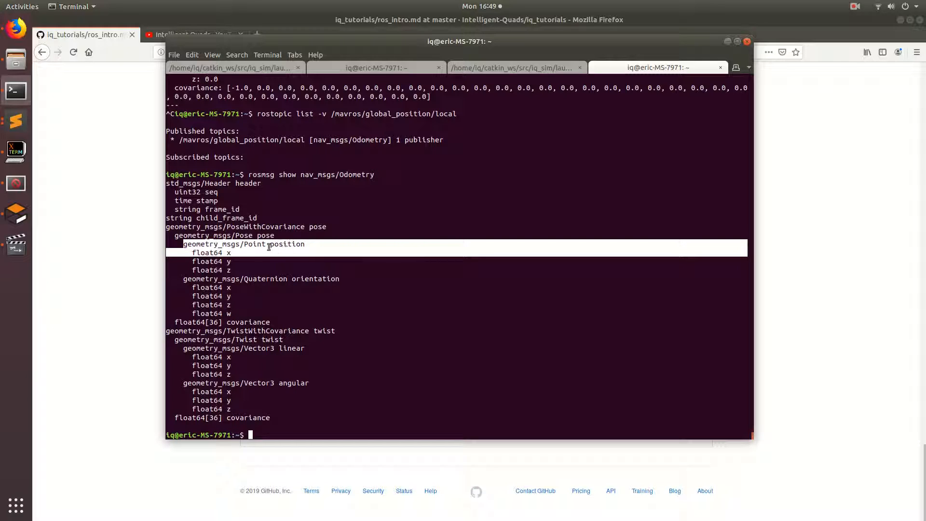
pyautogui.click(269, 244)
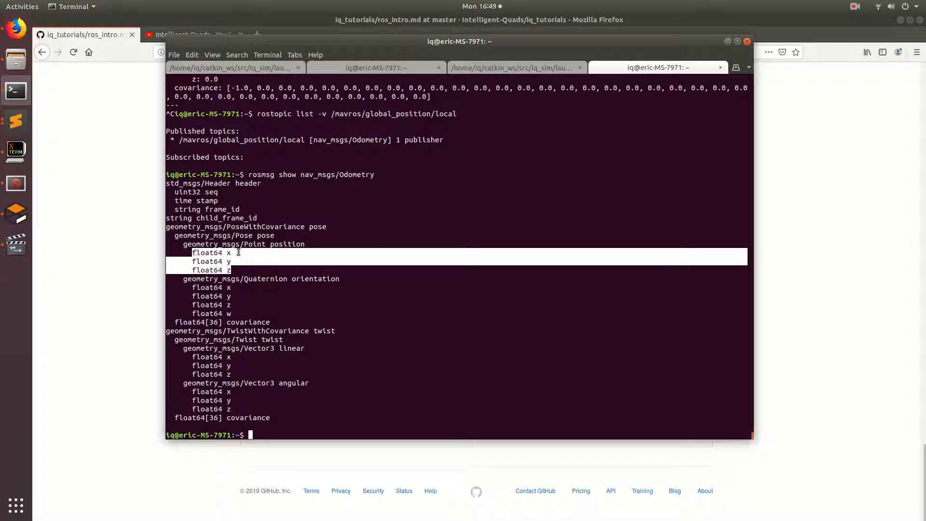
pyautogui.click(285, 261)
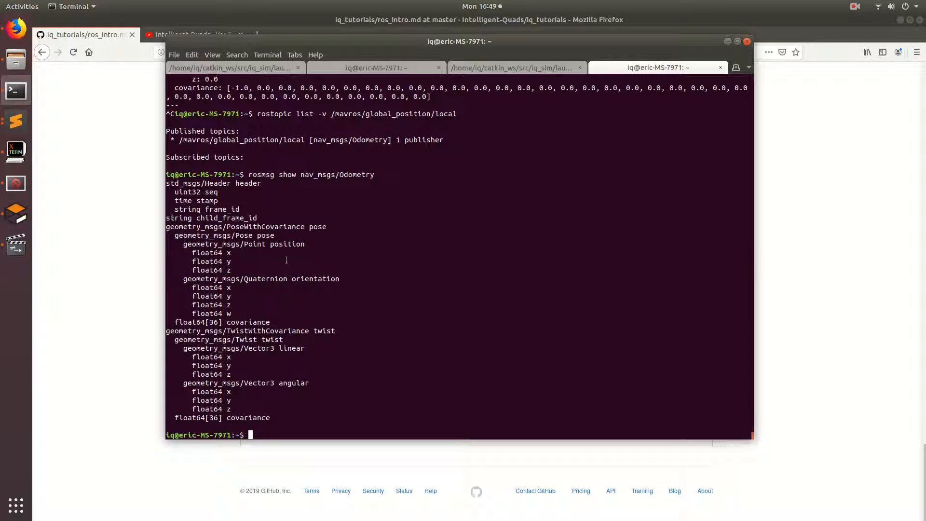
pyautogui.moveTo(236, 235)
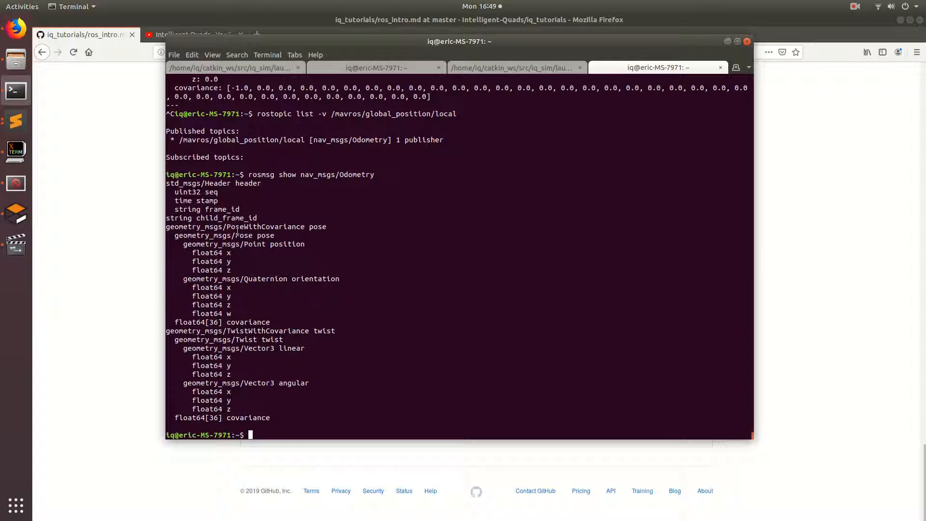
pyautogui.doubleClick(223, 244)
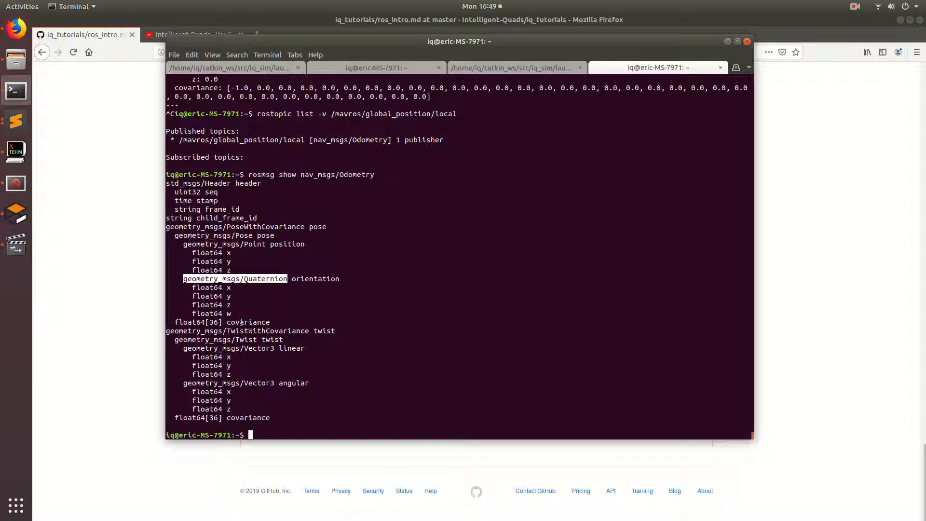
pyautogui.moveTo(407, 285)
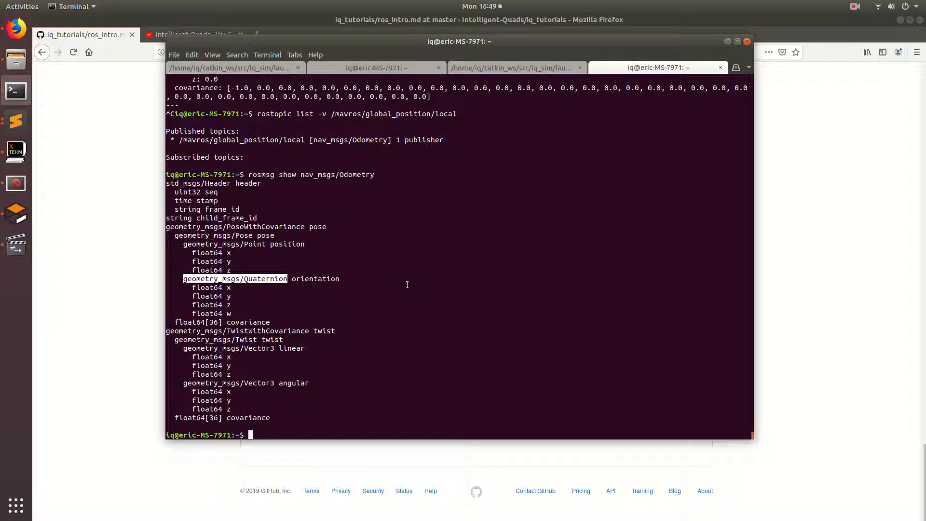
pyautogui.moveTo(410, 191)
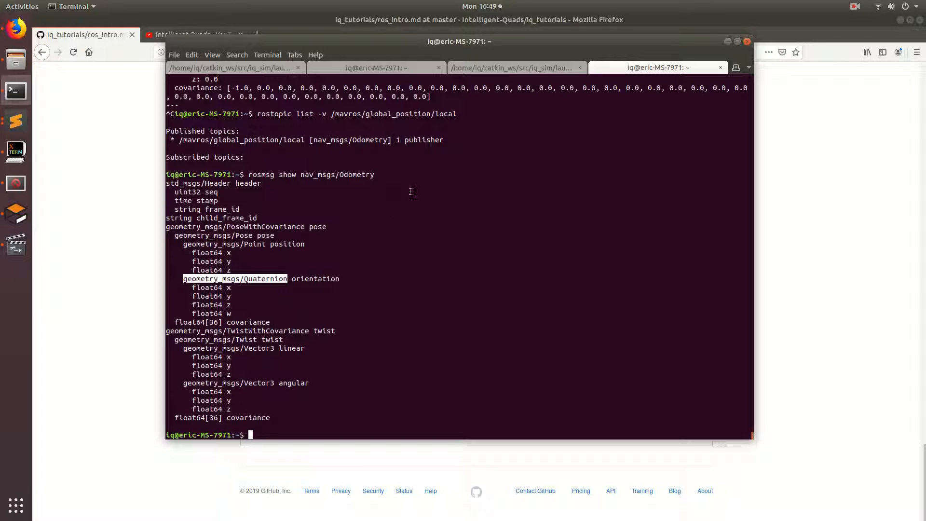